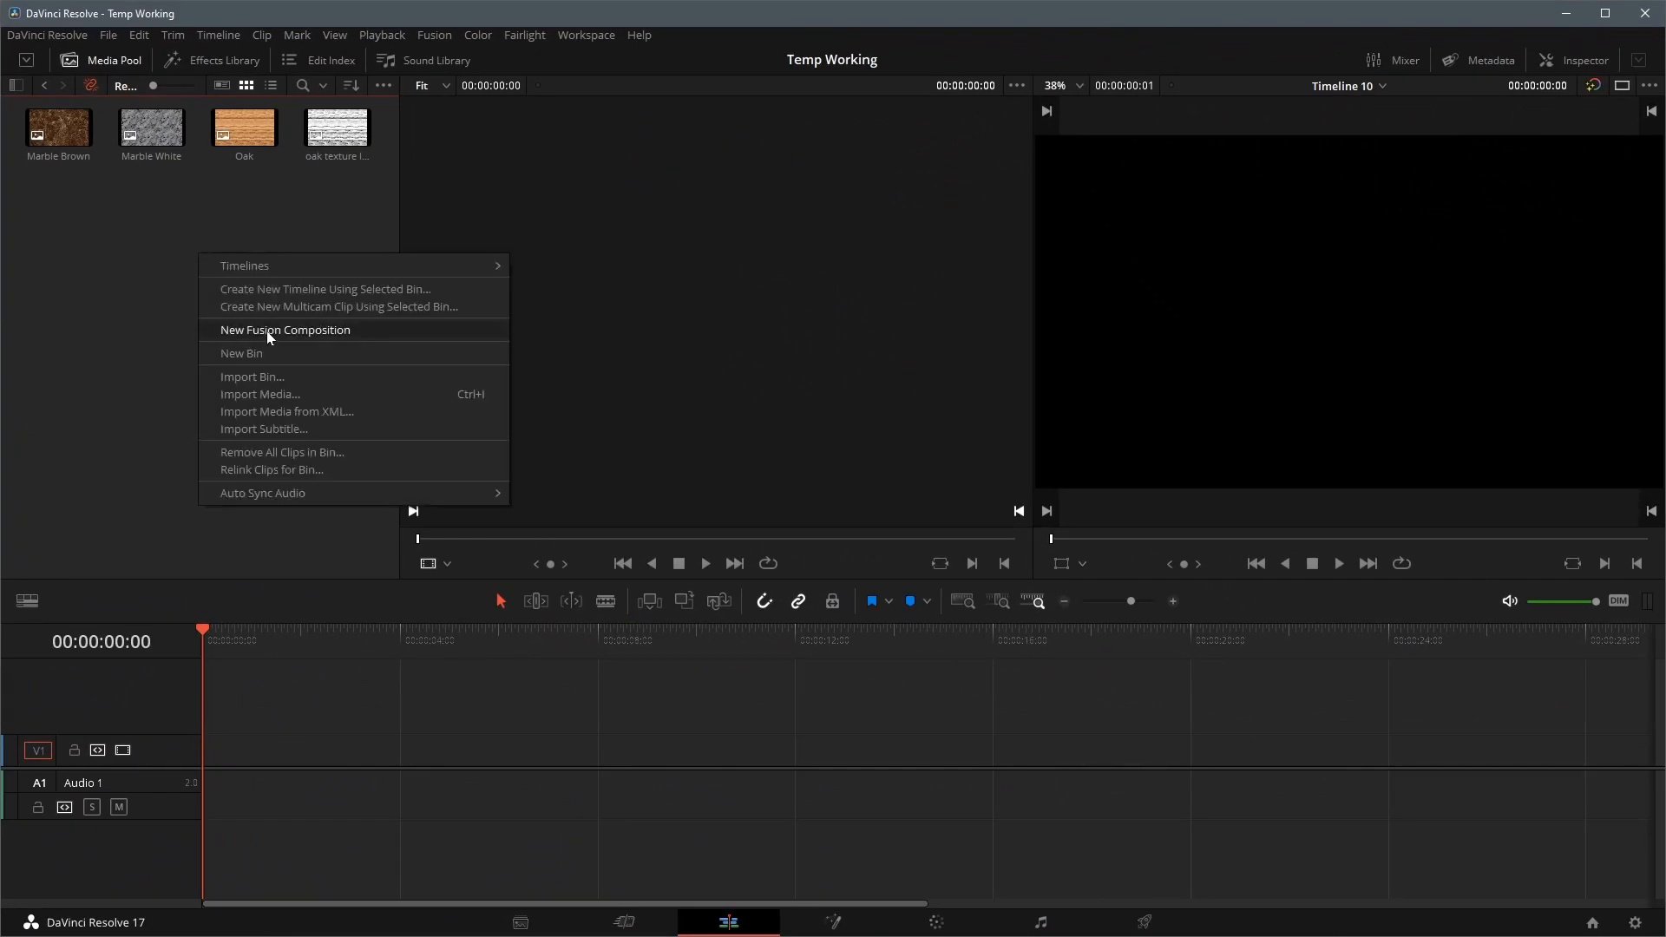
# - Create a new Fusion Composition clip with default settings and open it on the Fusion page
pyautogui.click(284, 330)
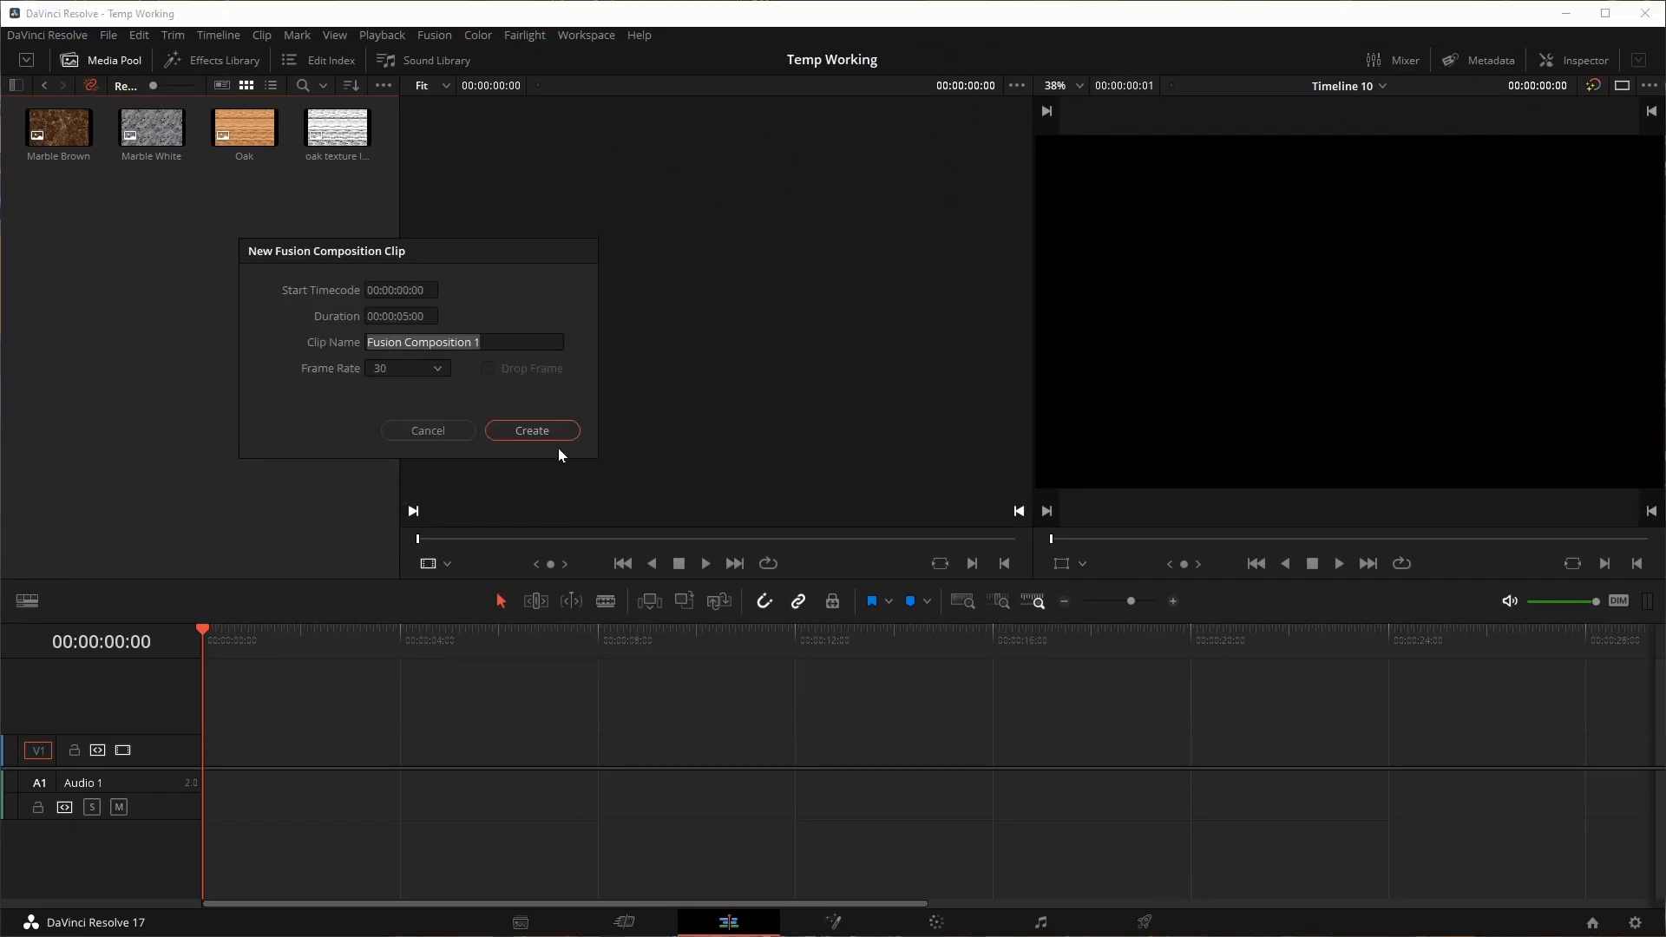
pyautogui.click(531, 430)
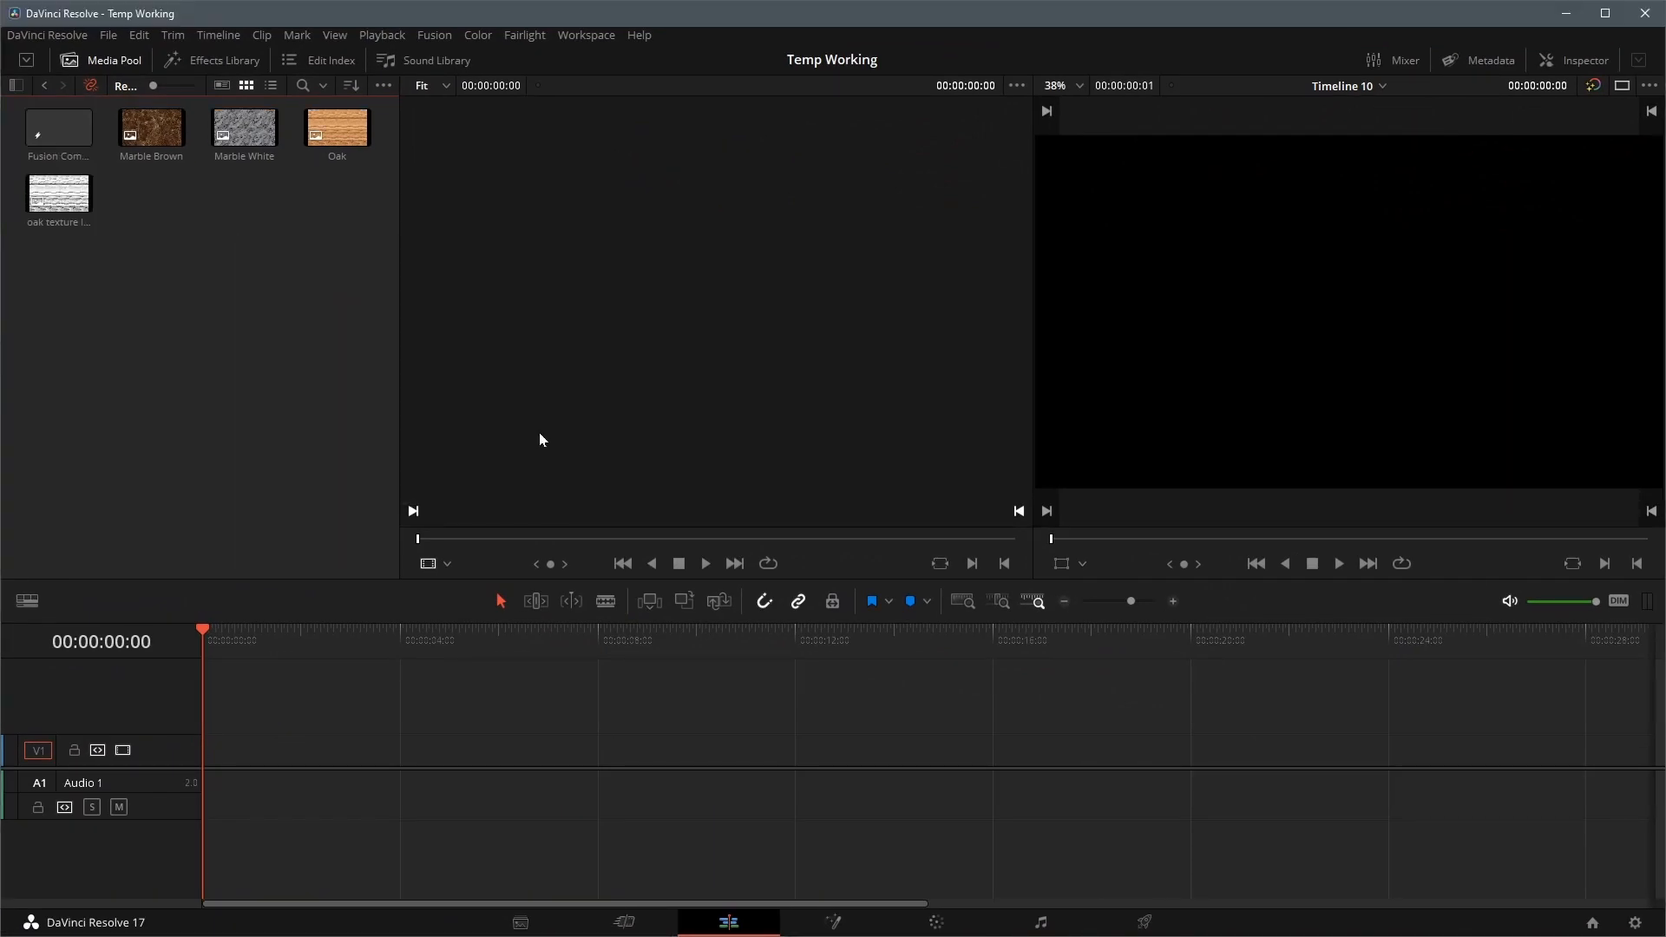
pyautogui.click(831, 922)
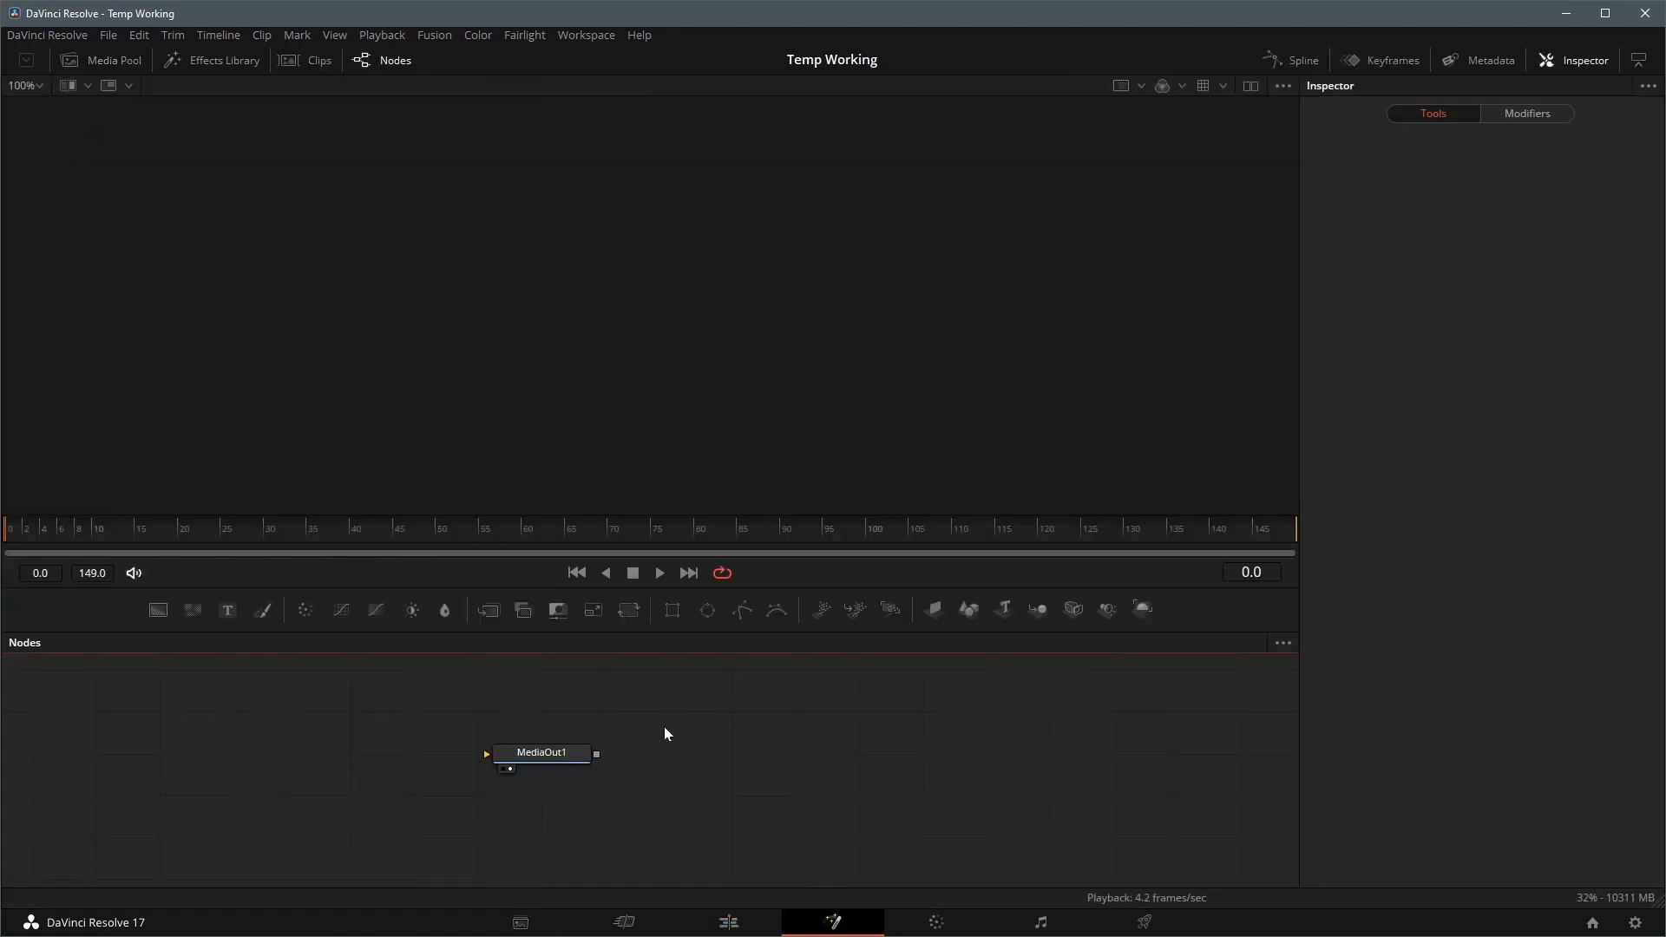
# - Build the Text3D scene with Merge3D, spotlight, camera and renderer, extruding the text and placing the light
pyautogui.click(1073, 607)
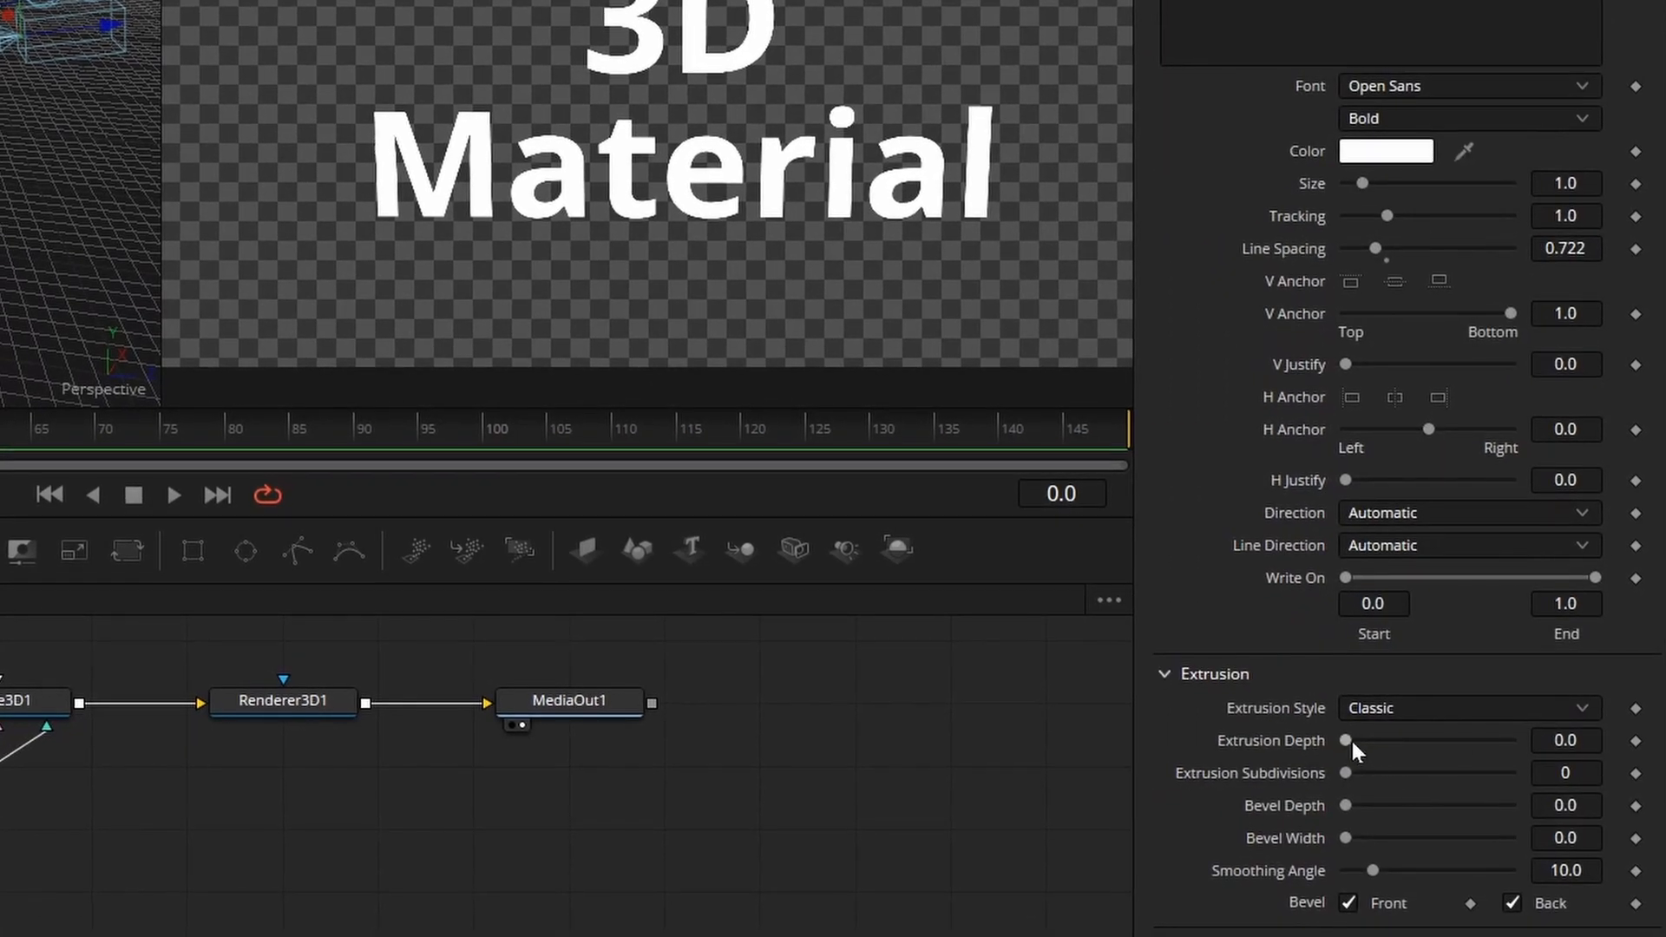
pyautogui.moveTo(1346, 741); pyautogui.dragTo(1510, 741)
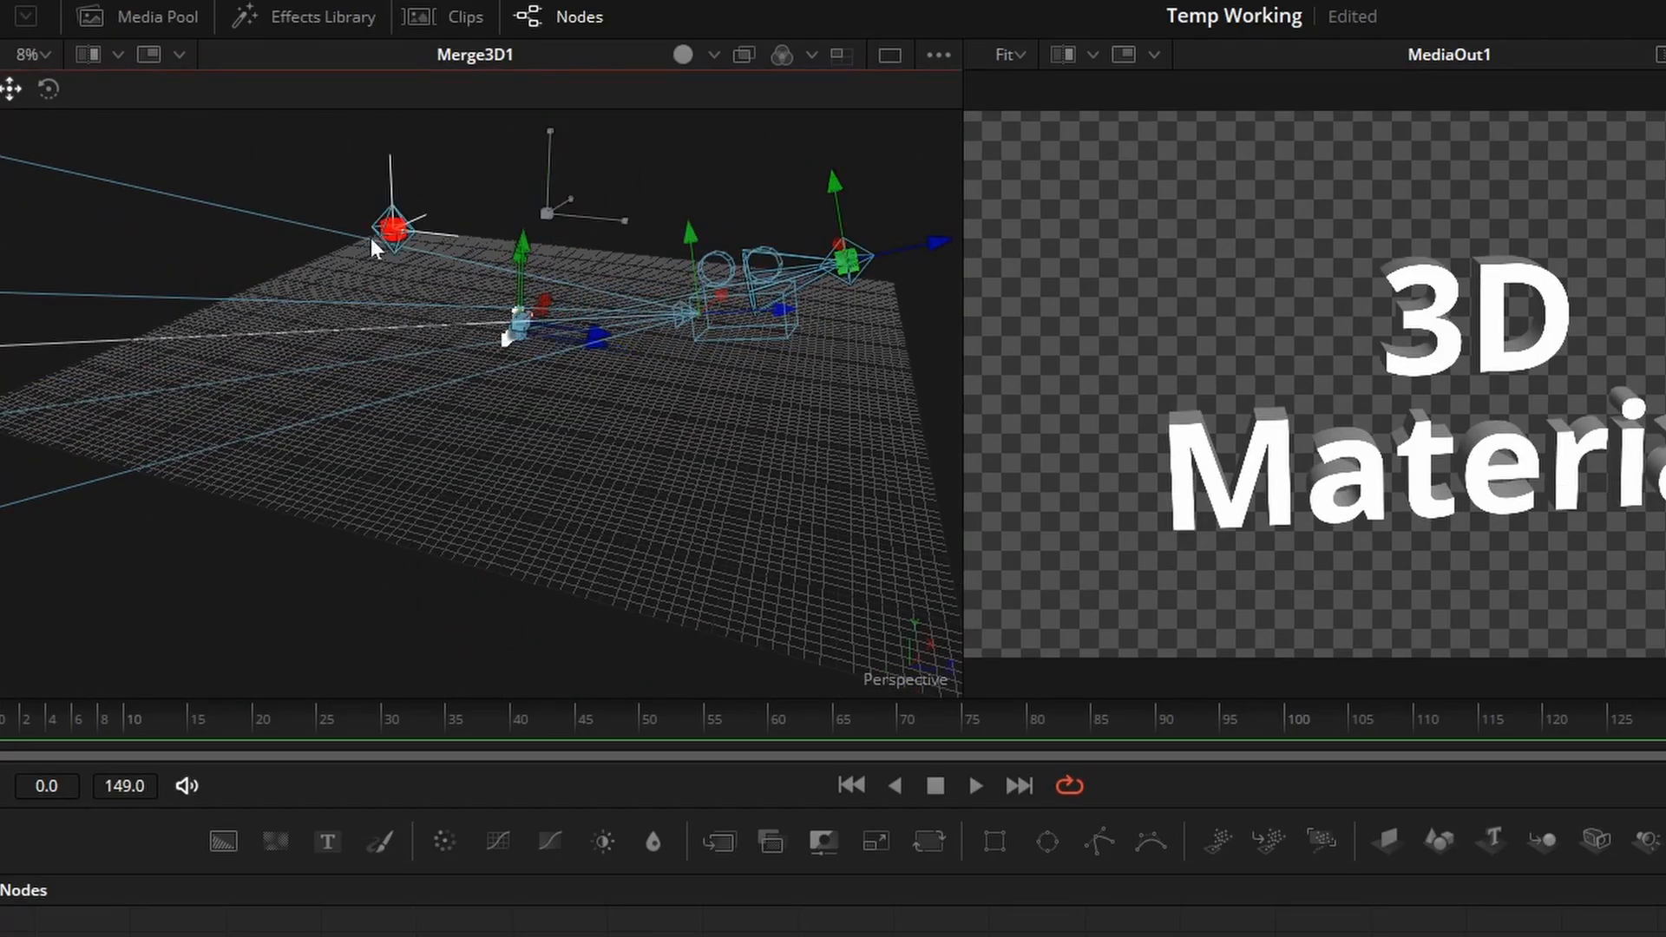
pyautogui.moveTo(371, 245); pyautogui.dragTo(670, 296)
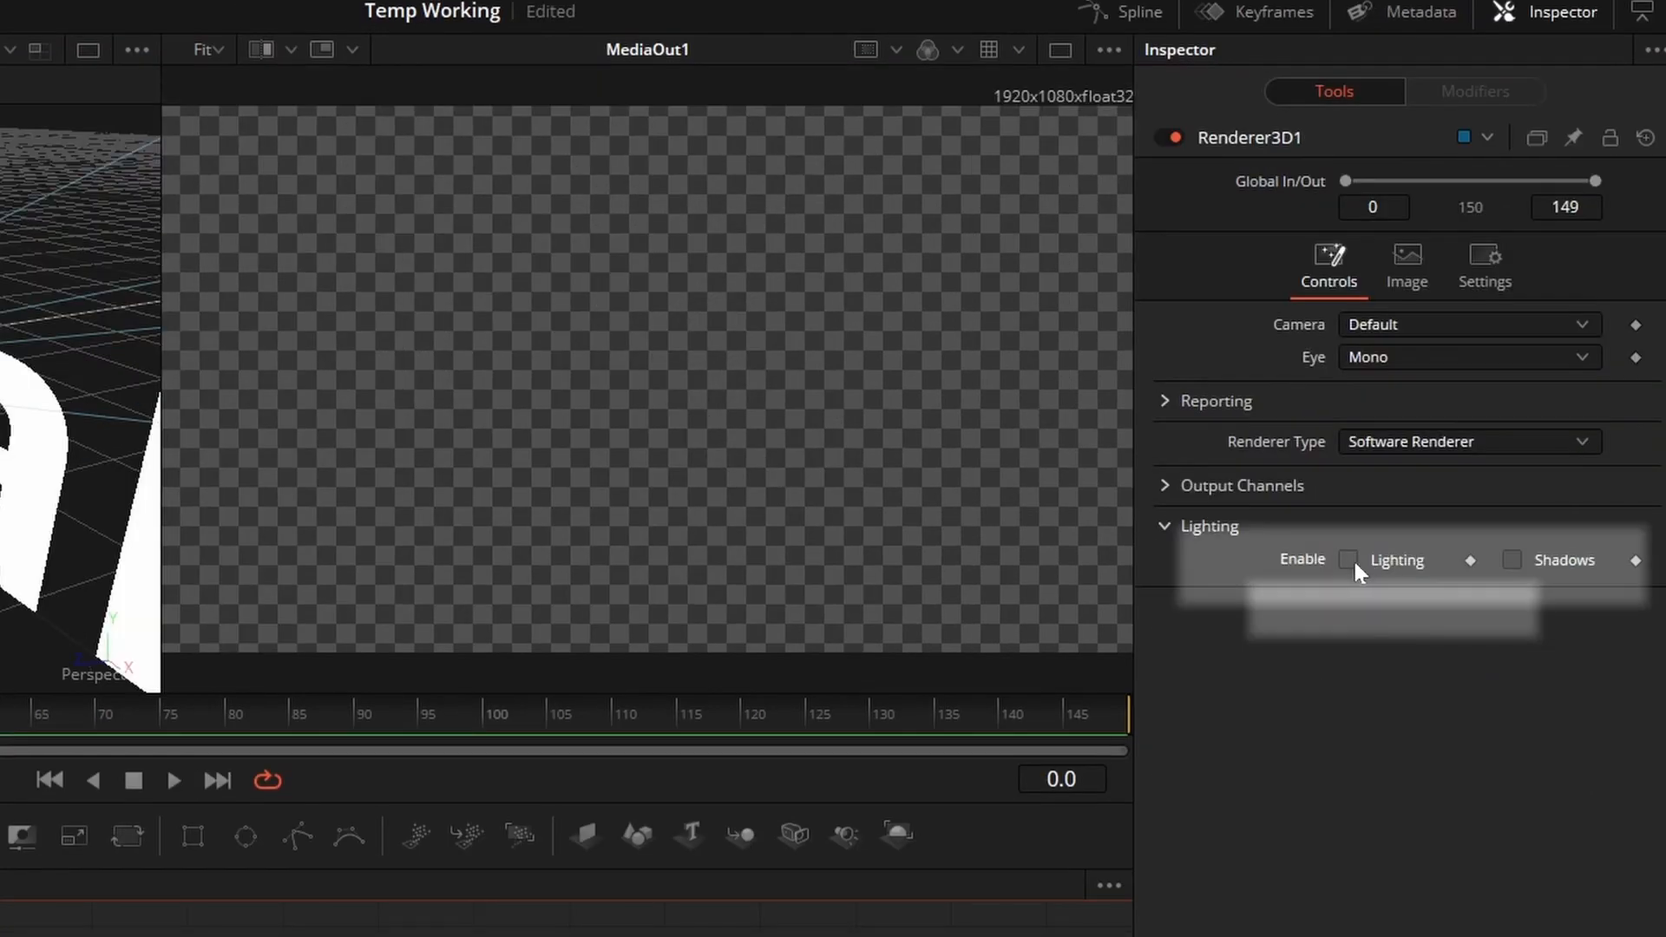
# - Enable Lighting in Renderer3D with ambient intensity 0.2 and select the text node
pyautogui.click(1346, 561)
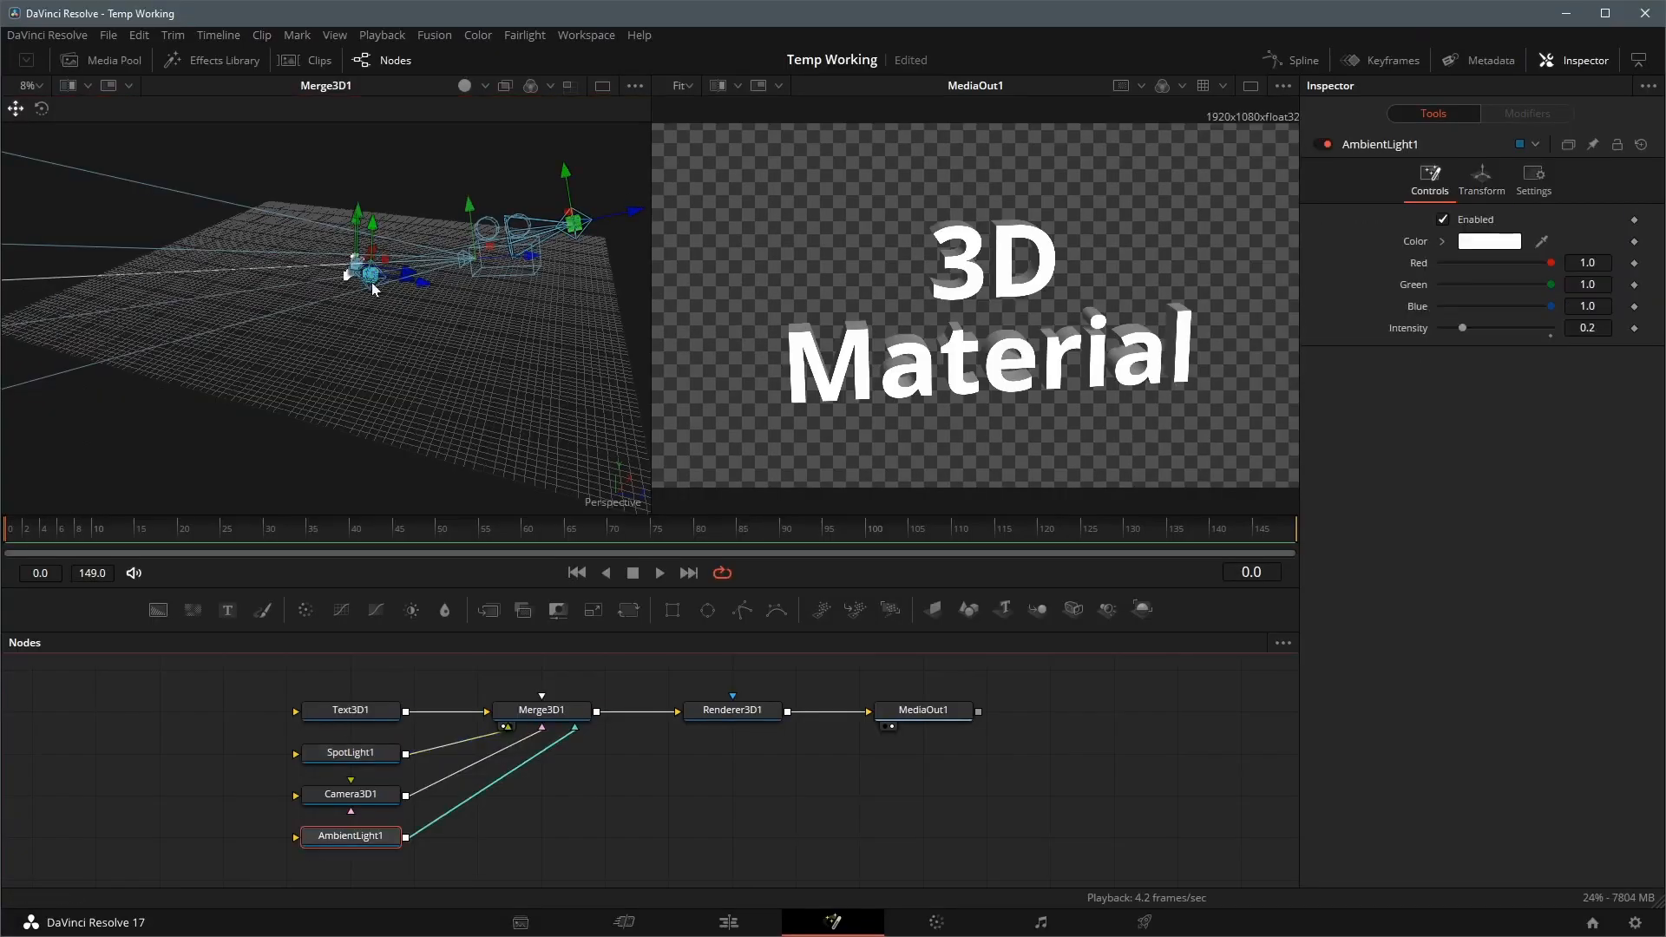
pyautogui.click(350, 710)
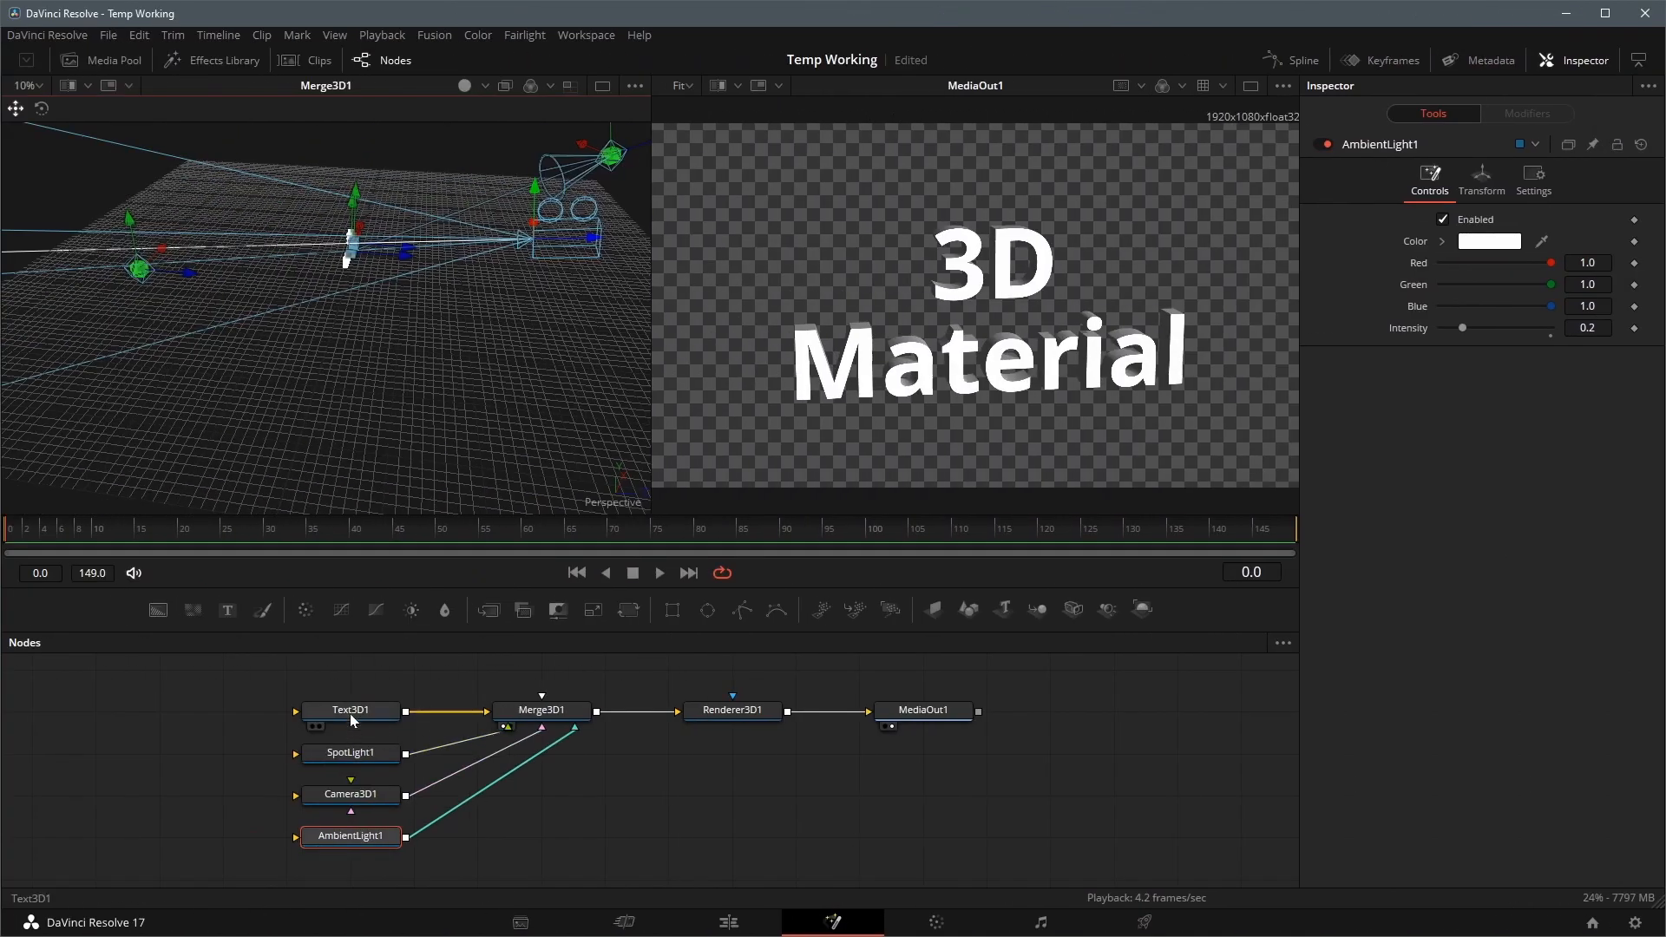
pyautogui.click(349, 710)
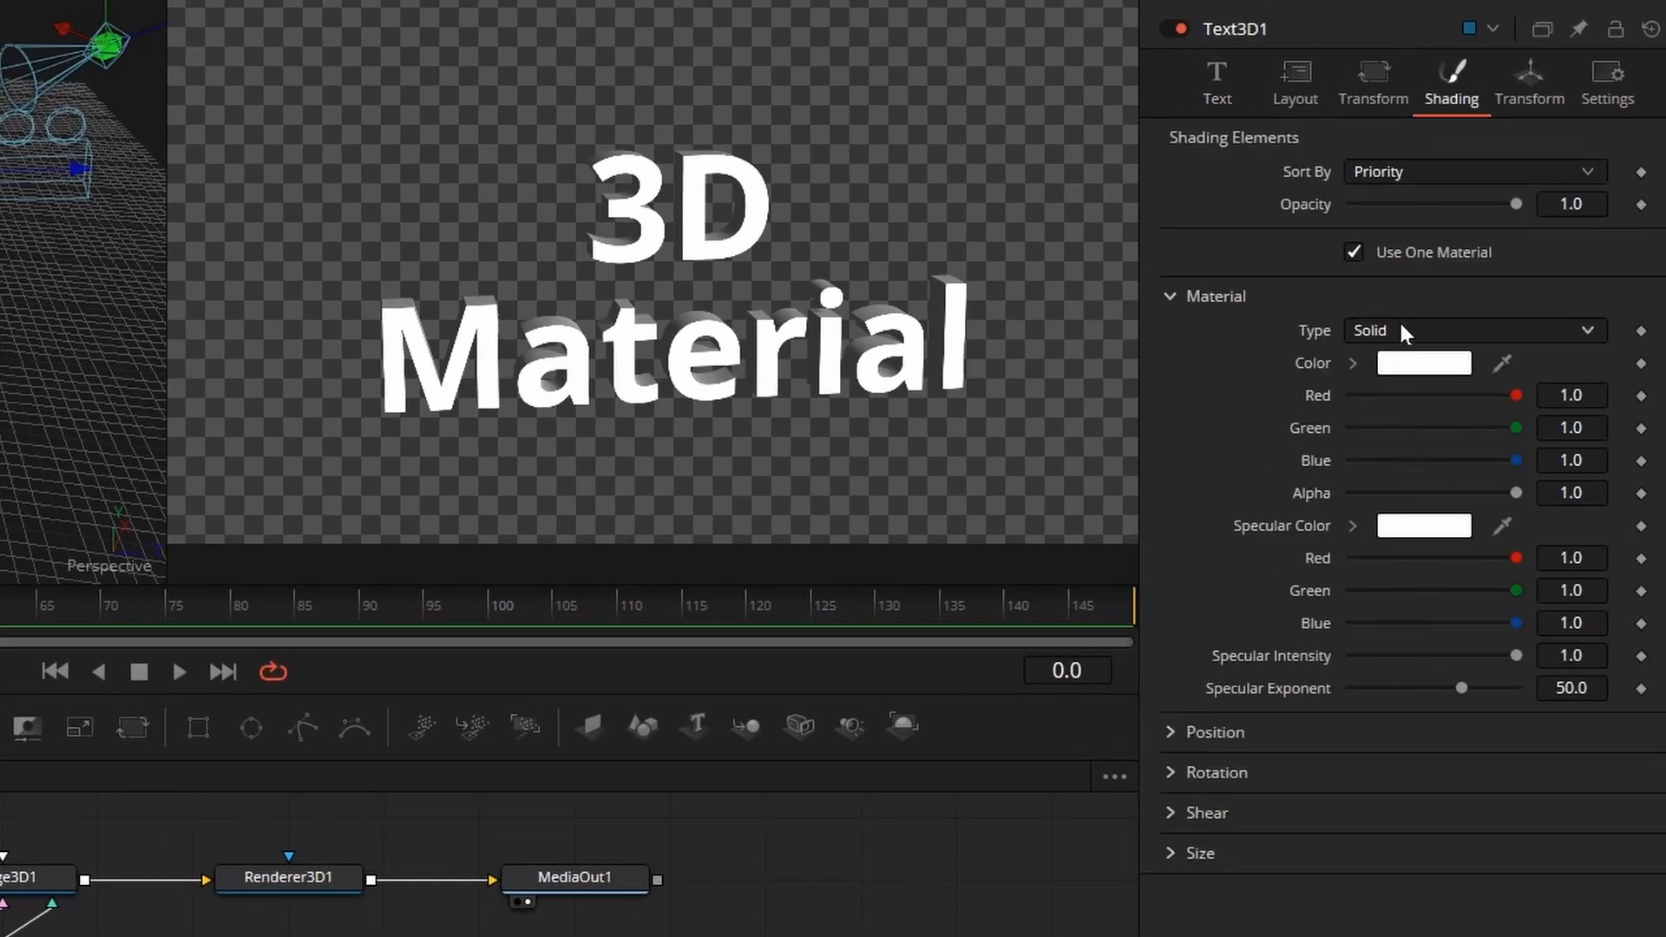
# - Change the Text3D shading Material Type from Solid to Image
pyautogui.click(1476, 329)
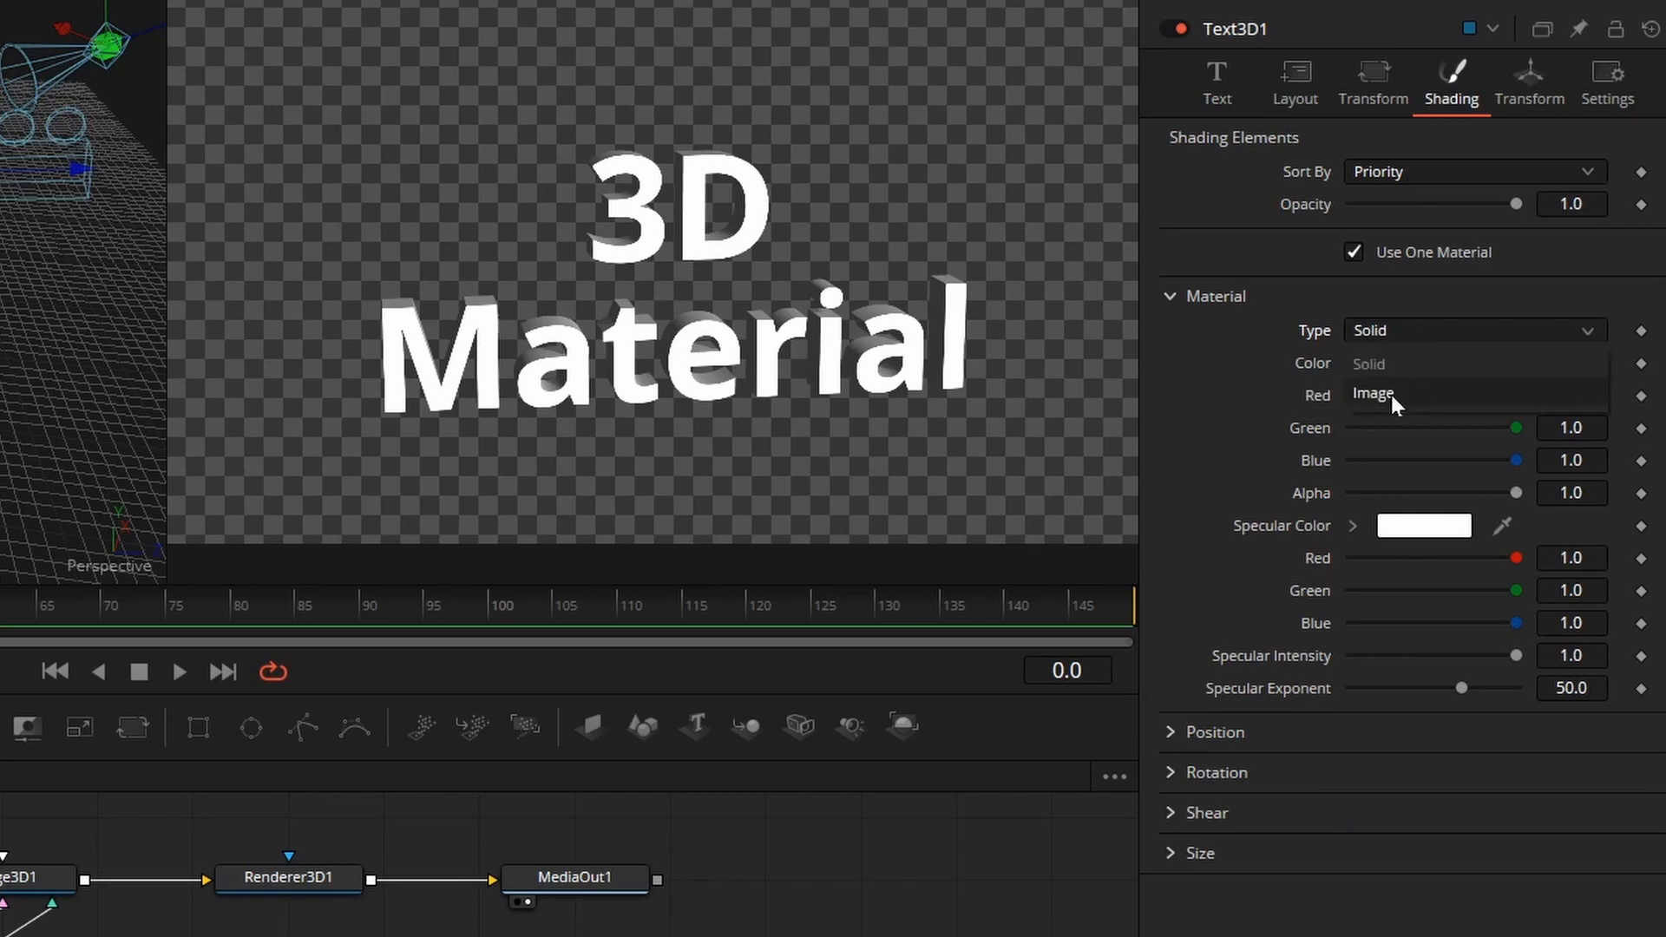
pyautogui.click(1371, 394)
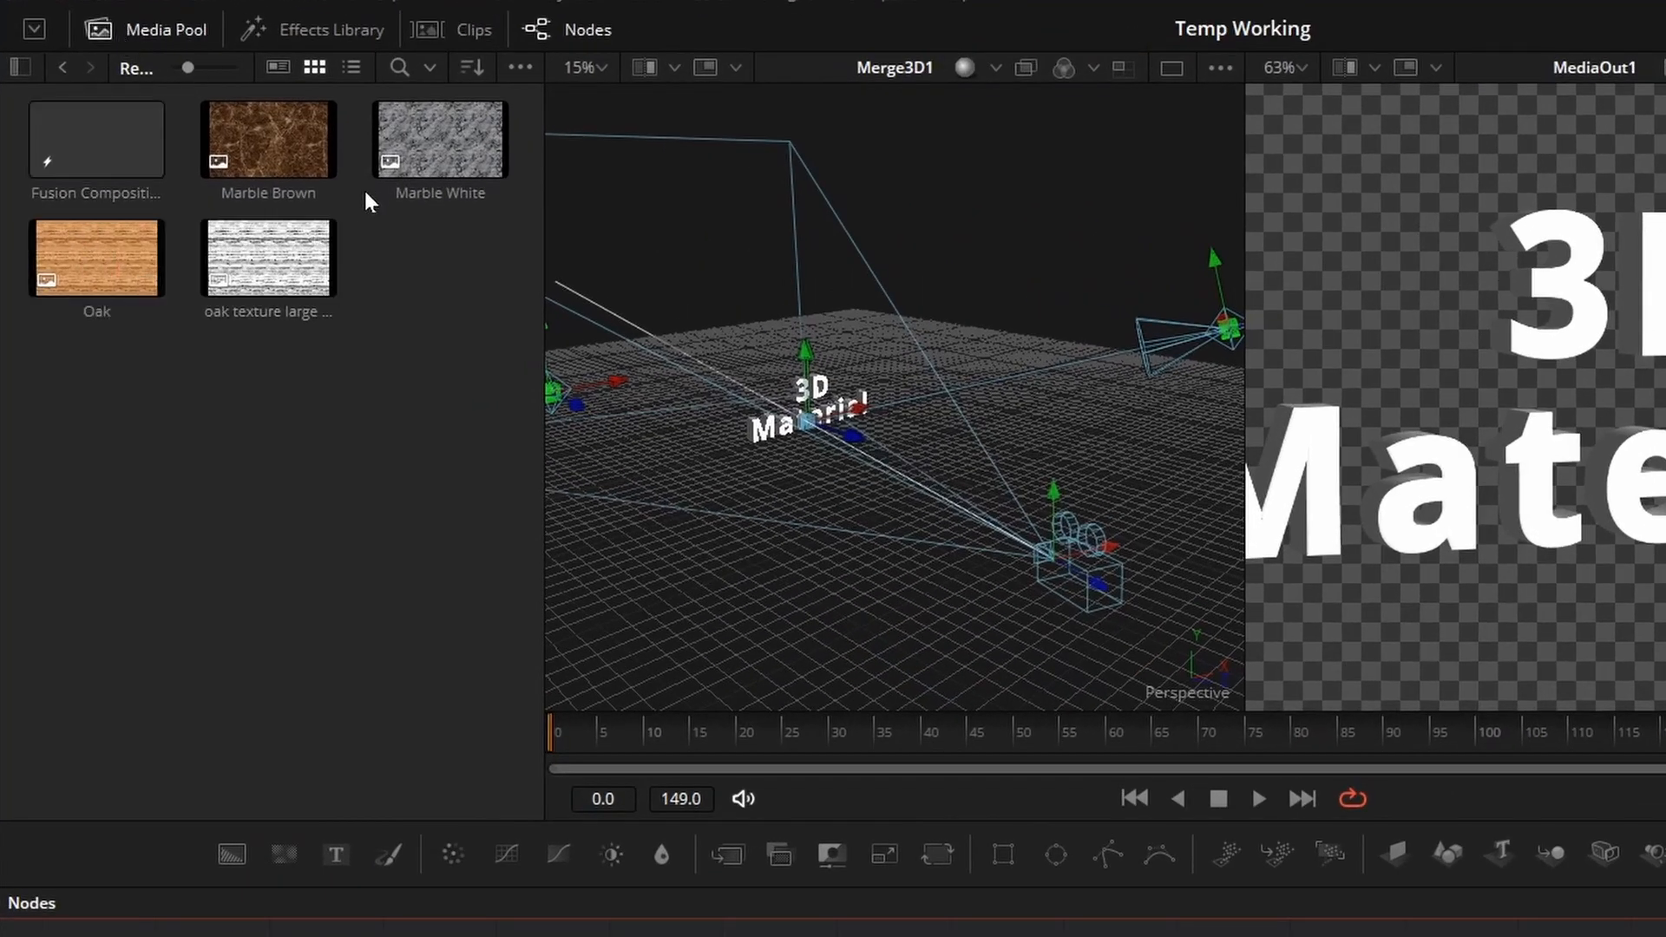
# - Feed the Marble White clip through MediaIn1 into the Text3D material input
pyautogui.click(439, 139)
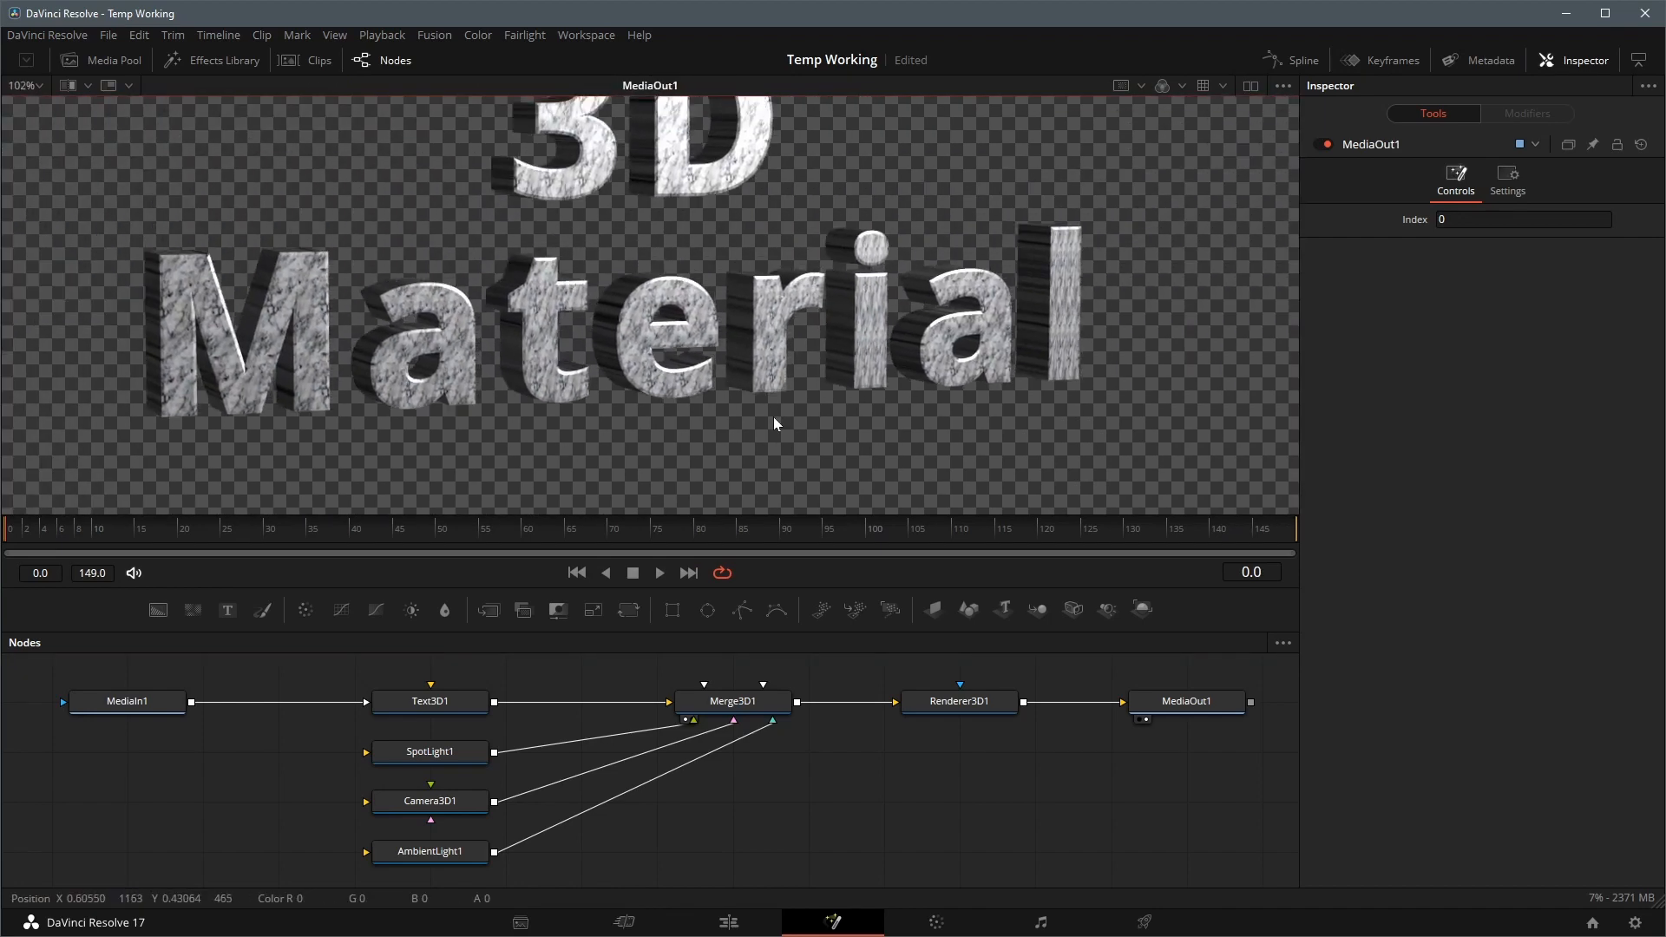
pyautogui.click(430, 700)
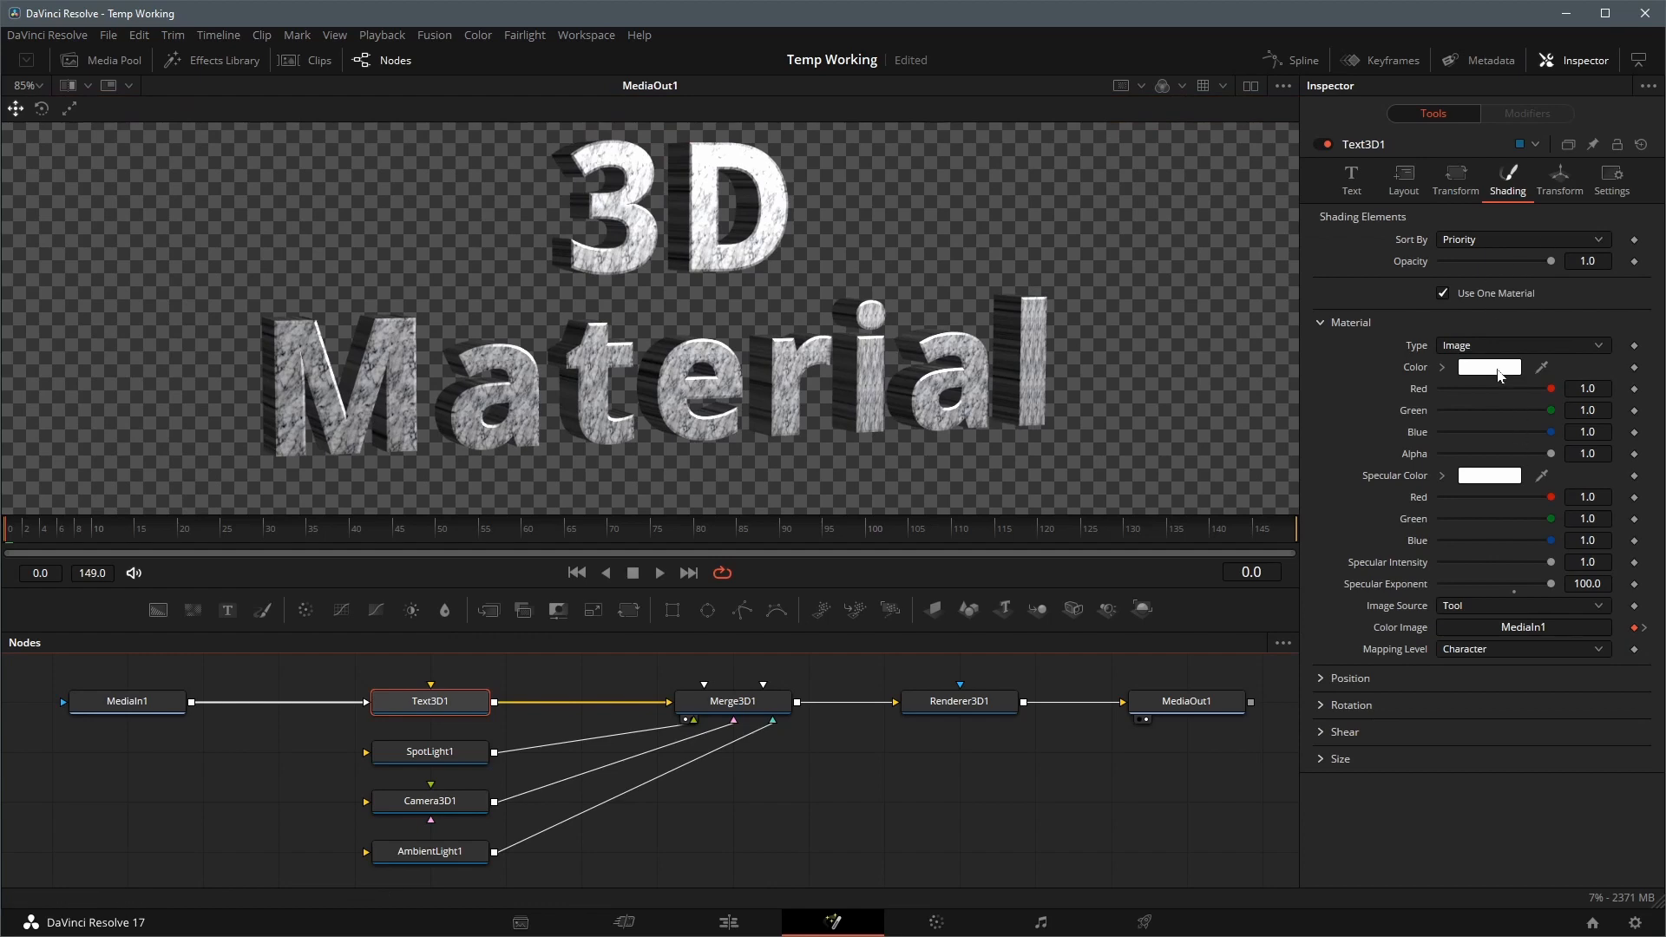
pyautogui.click(1489, 366)
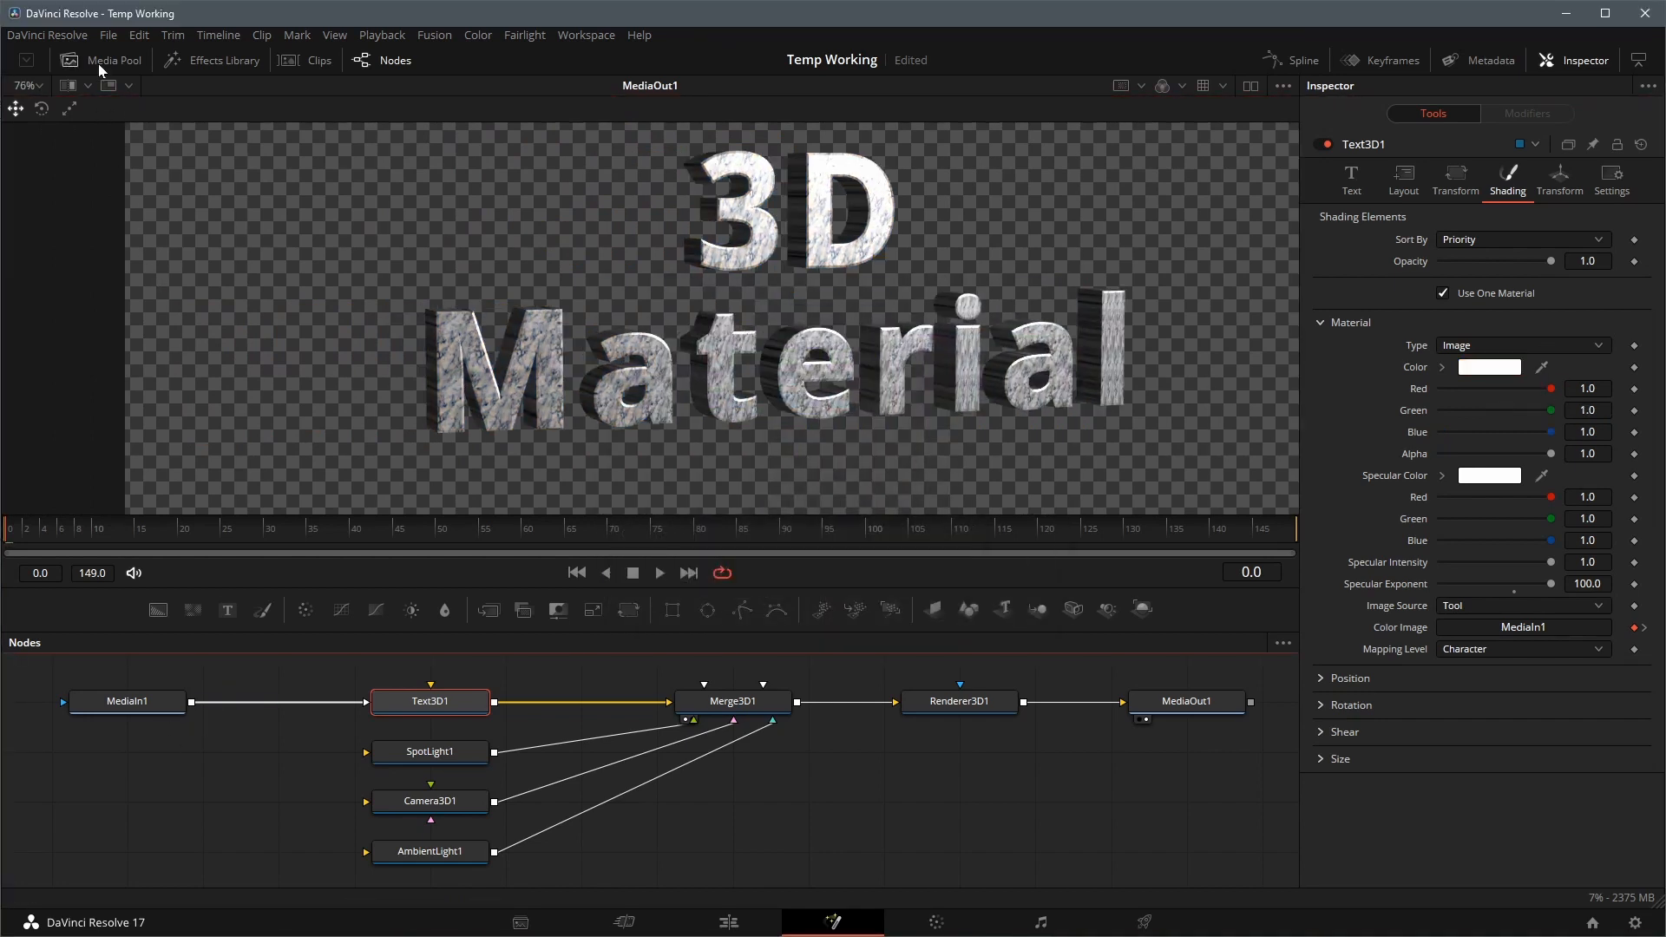
# - Bring Marble Brown in as MediaIn2 and connect it to Text3D in place of the white marble
pyautogui.click(113, 59)
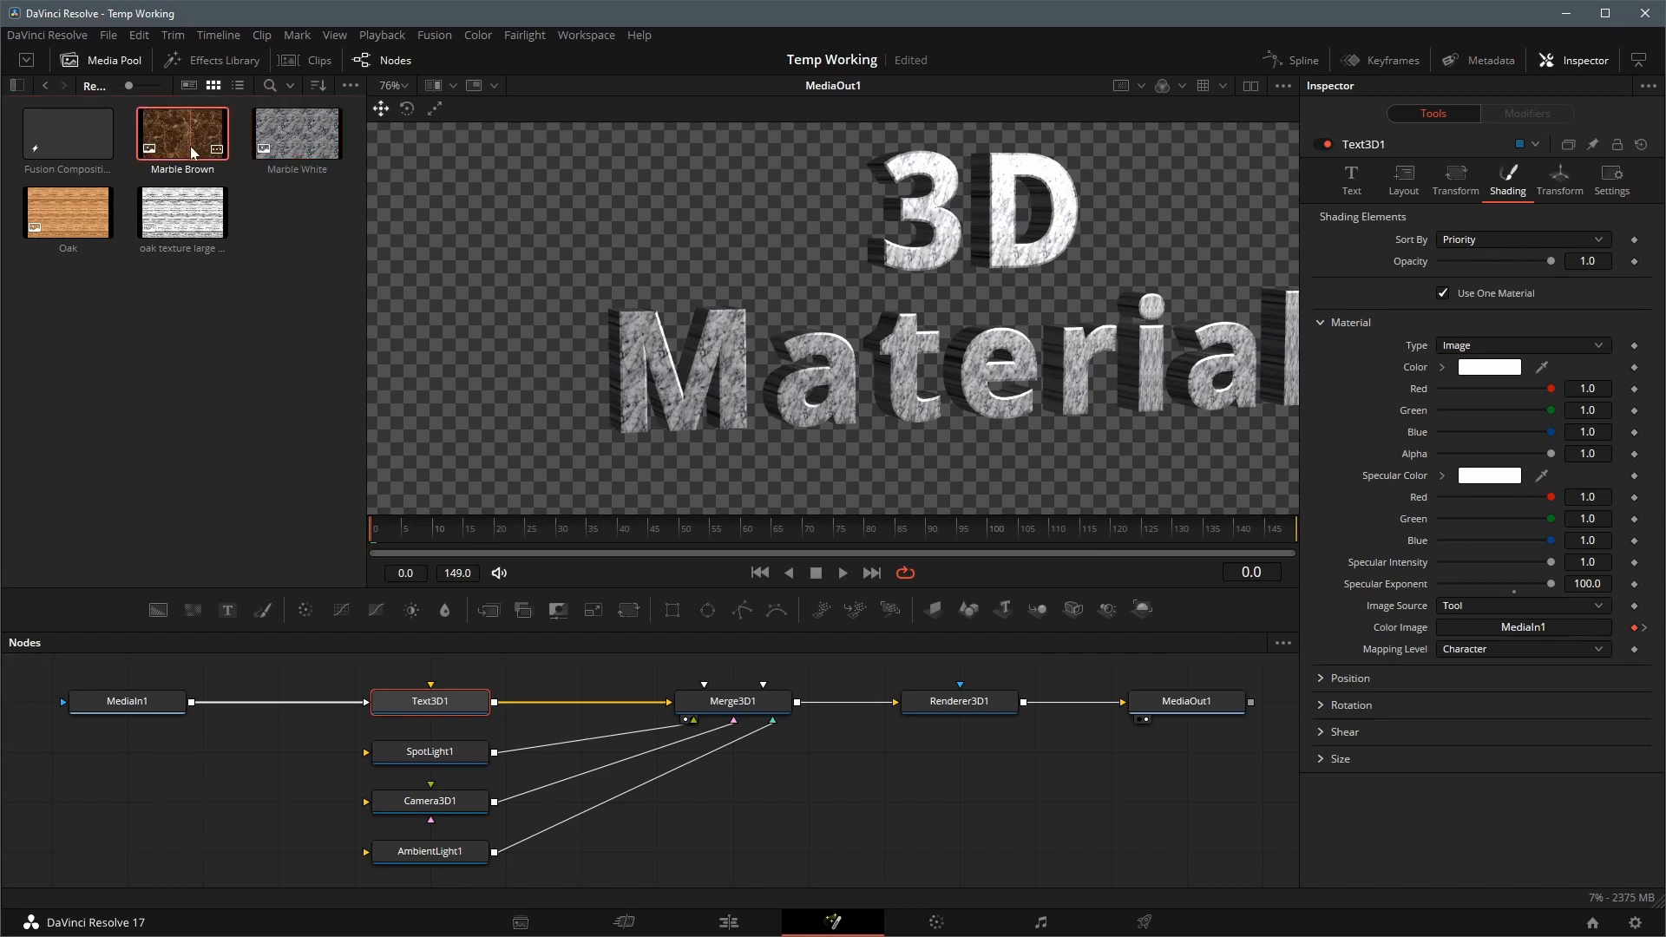
pyautogui.moveTo(182, 130); pyautogui.dragTo(127, 752)
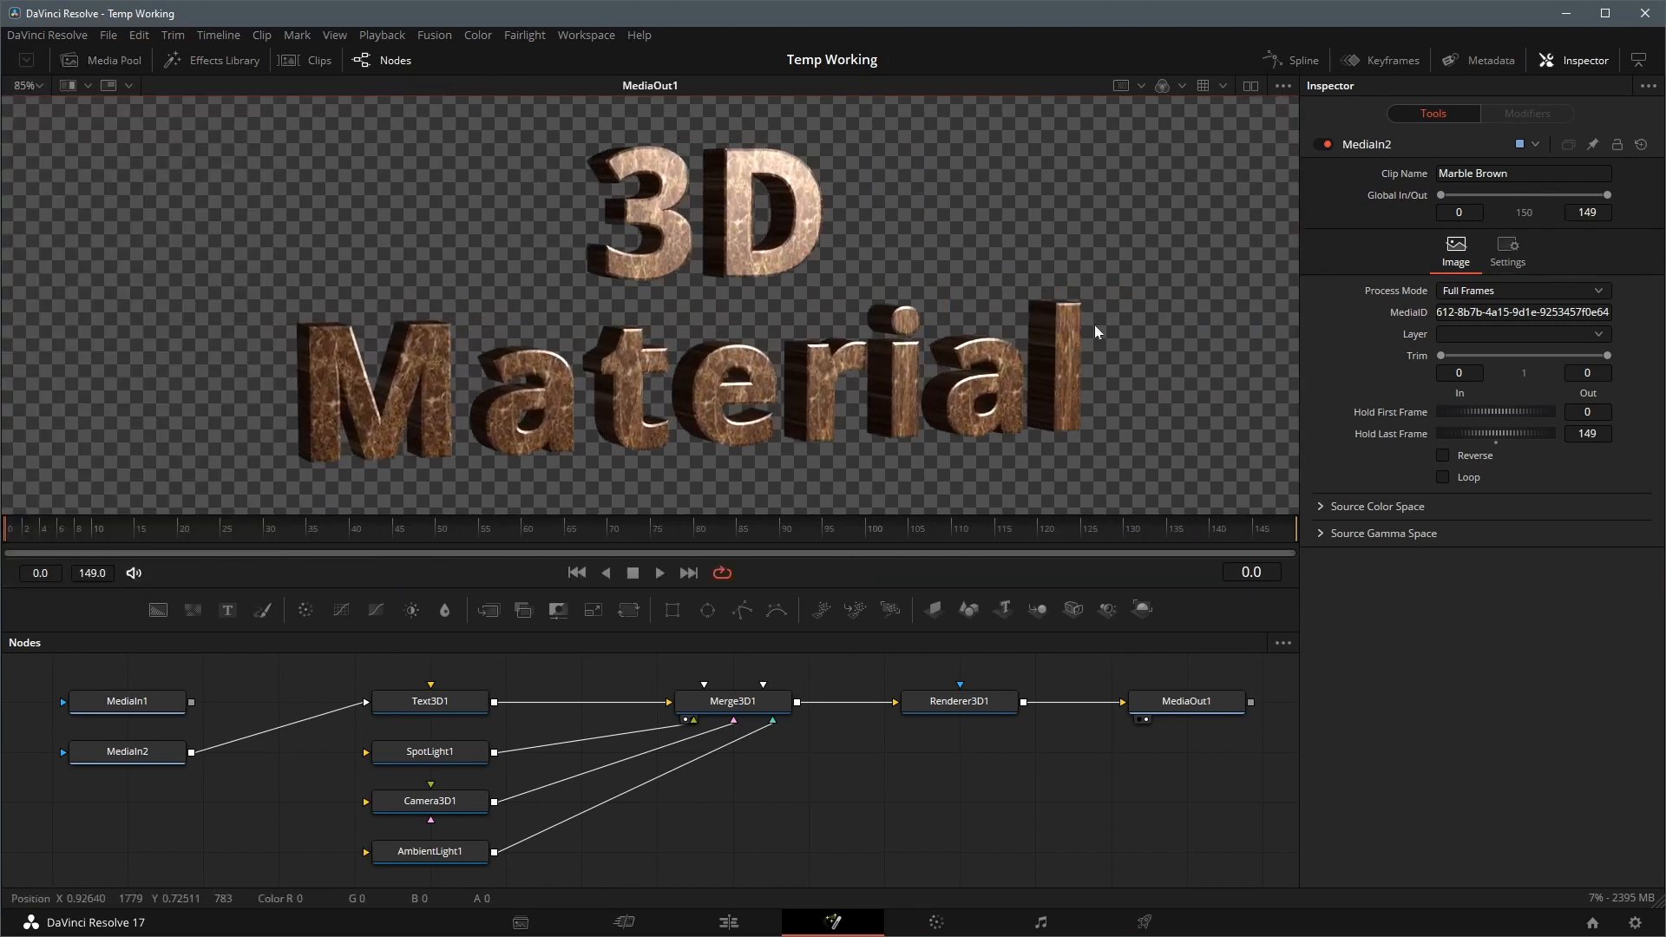
pyautogui.click(428, 699)
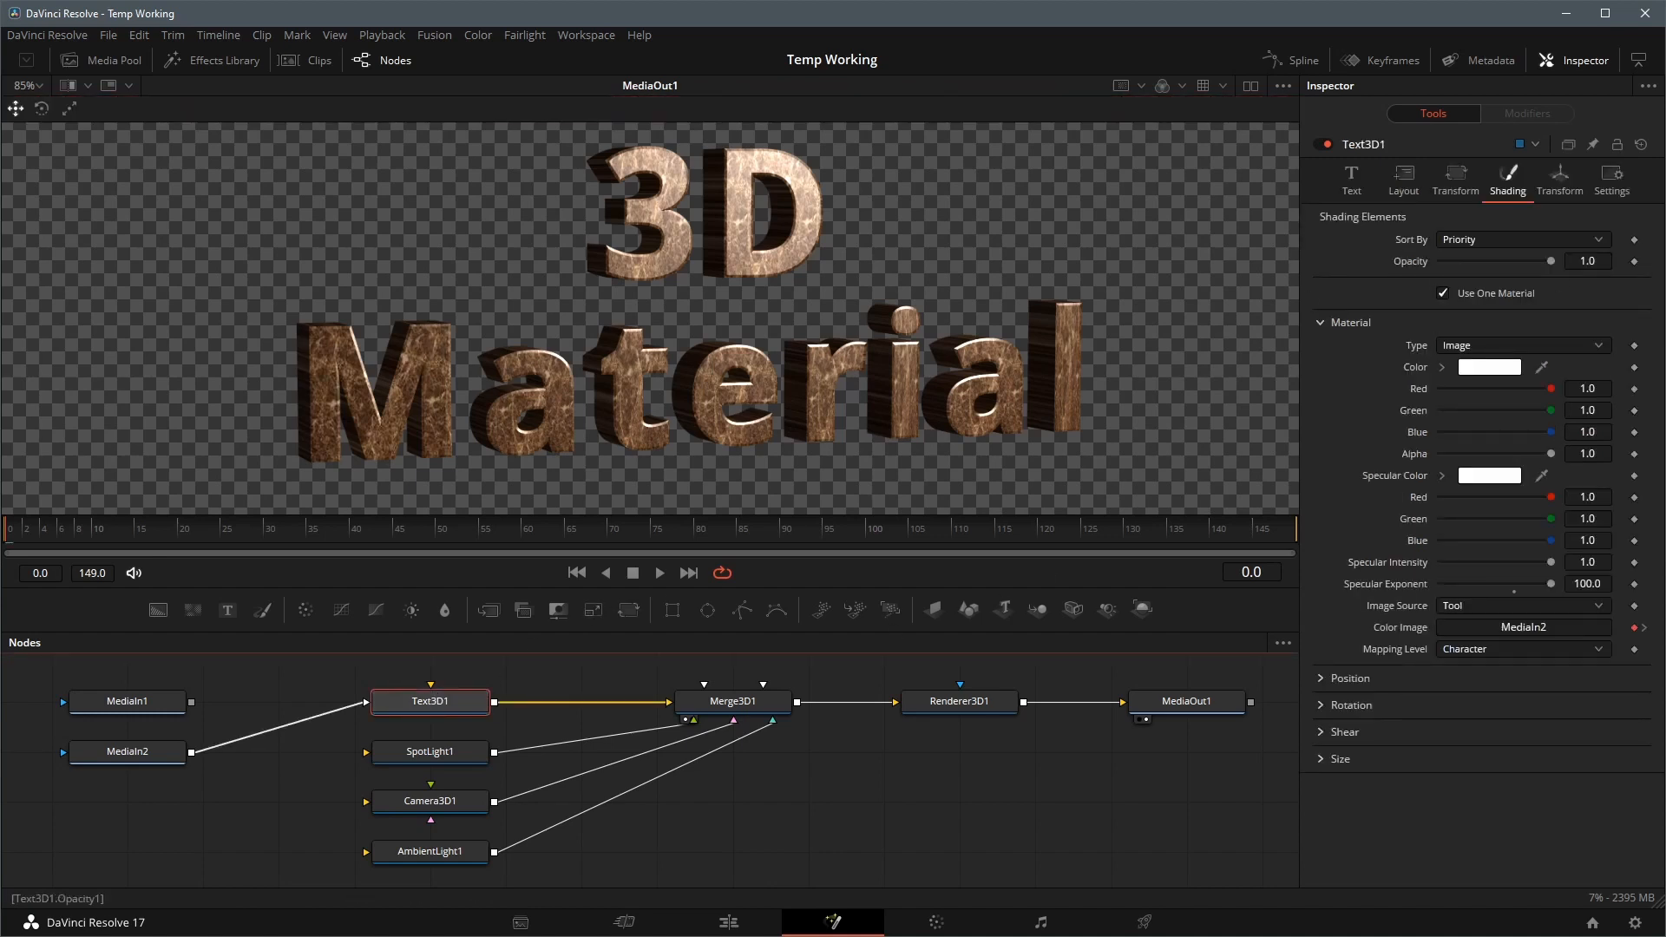
pyautogui.click(1402, 175)
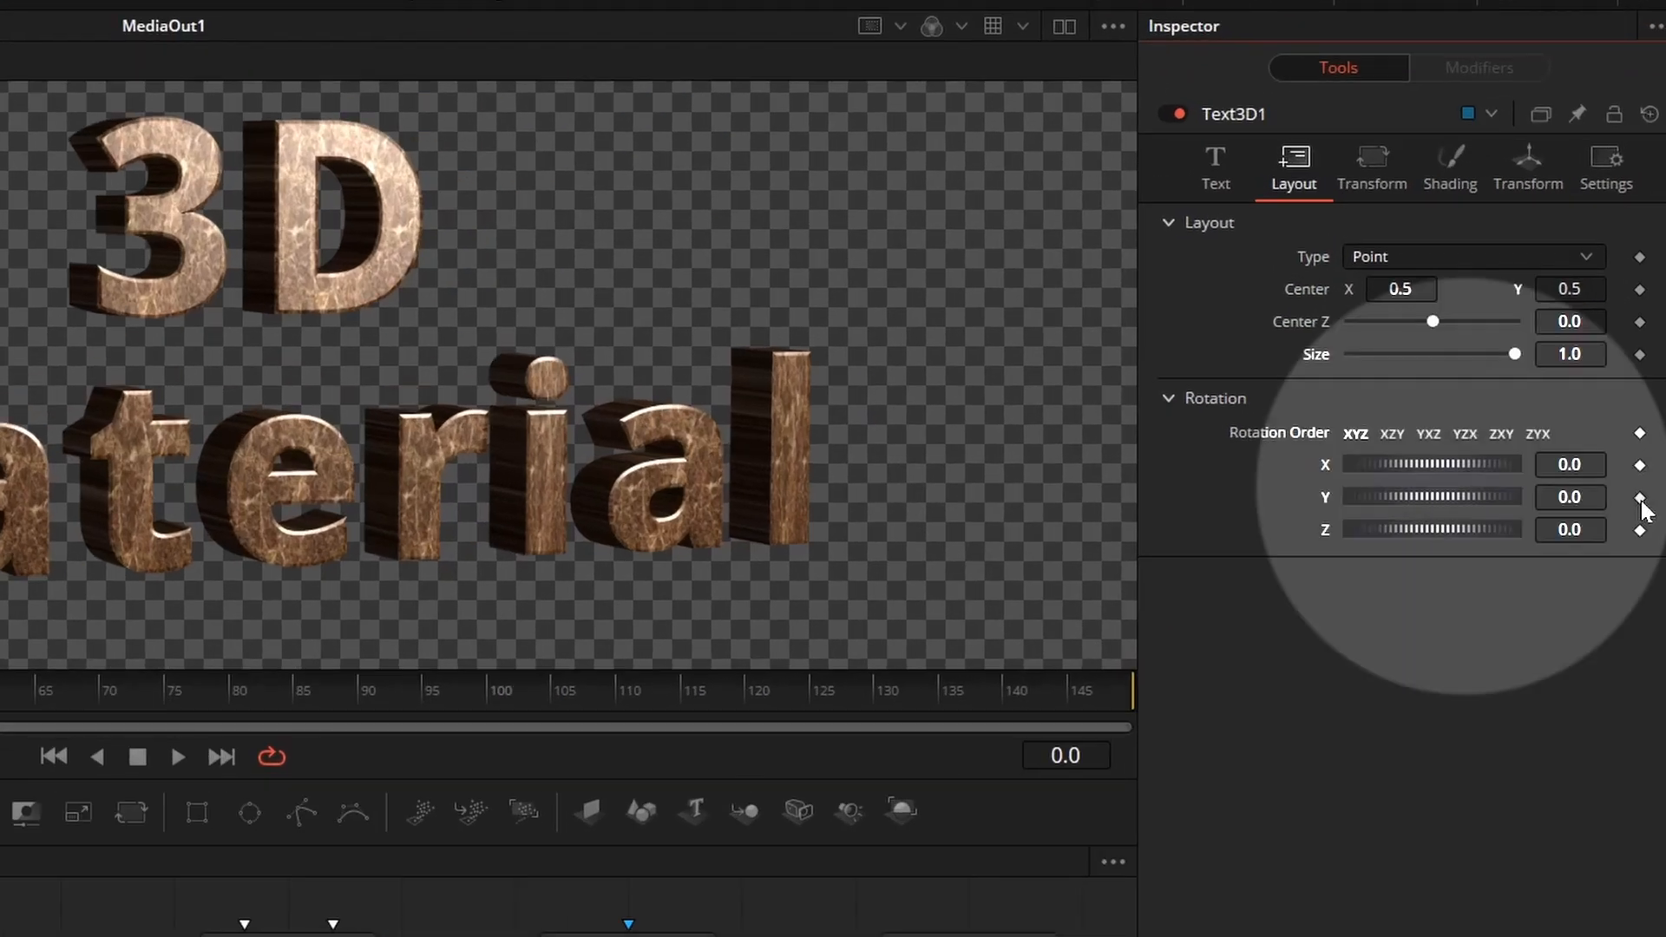
# - Keyframe Text3D Rotation Y from 0 at frame 0 to 360 at frame 149
pyautogui.click(1116, 691)
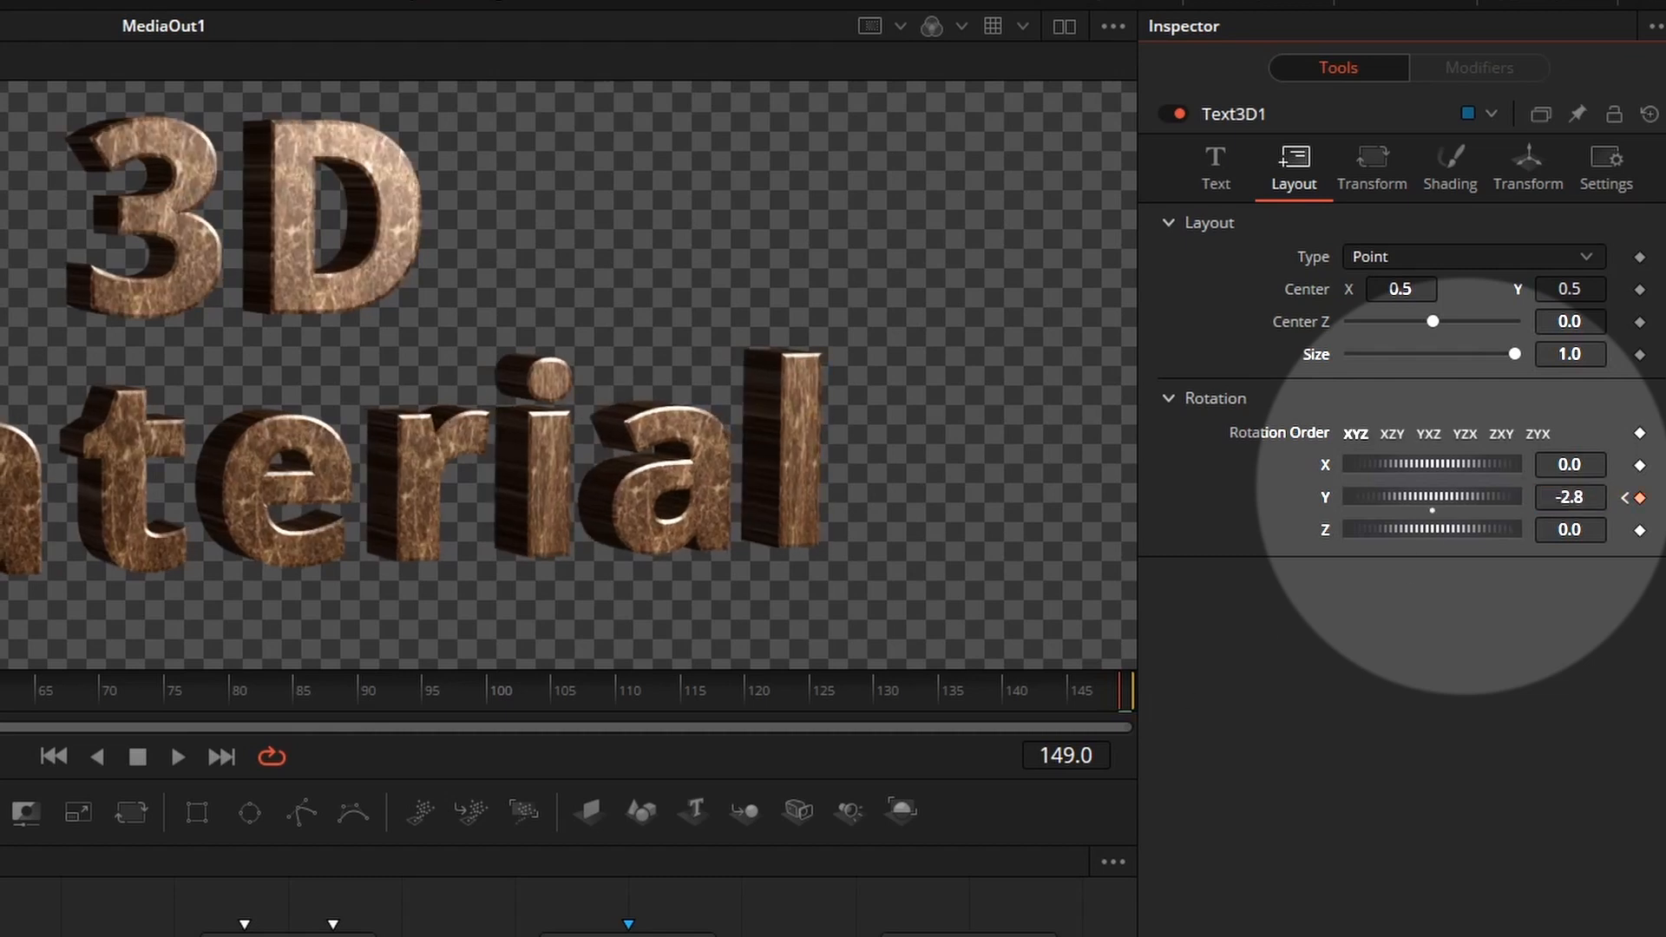
pyautogui.write('360')
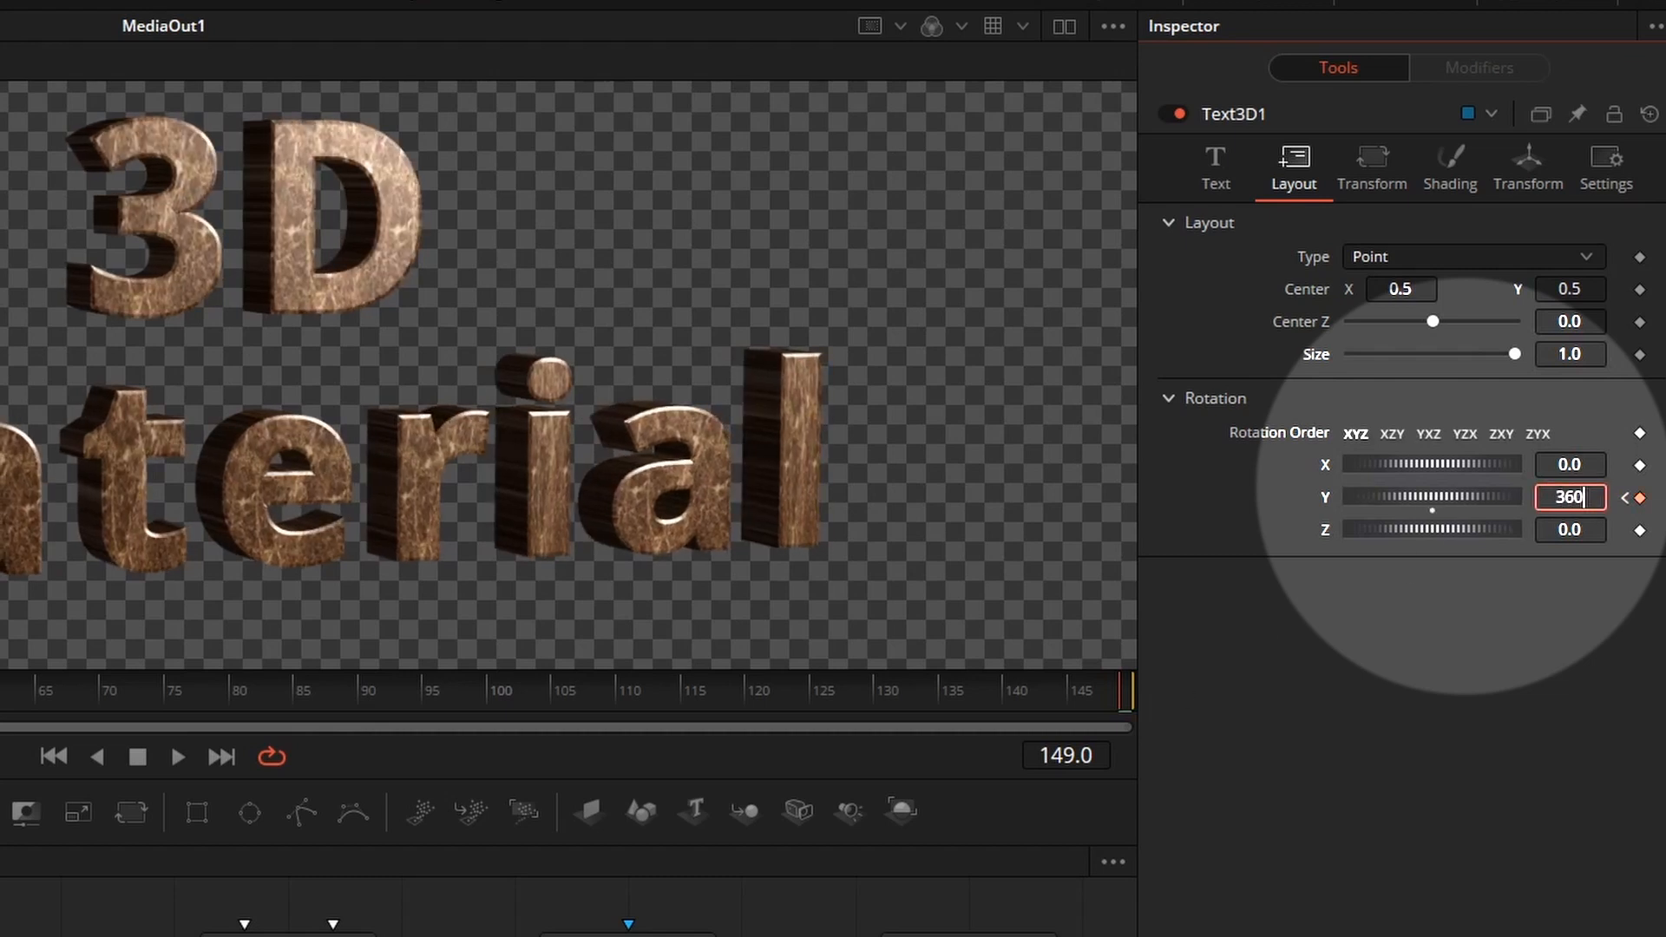
pyautogui.press('Tab')
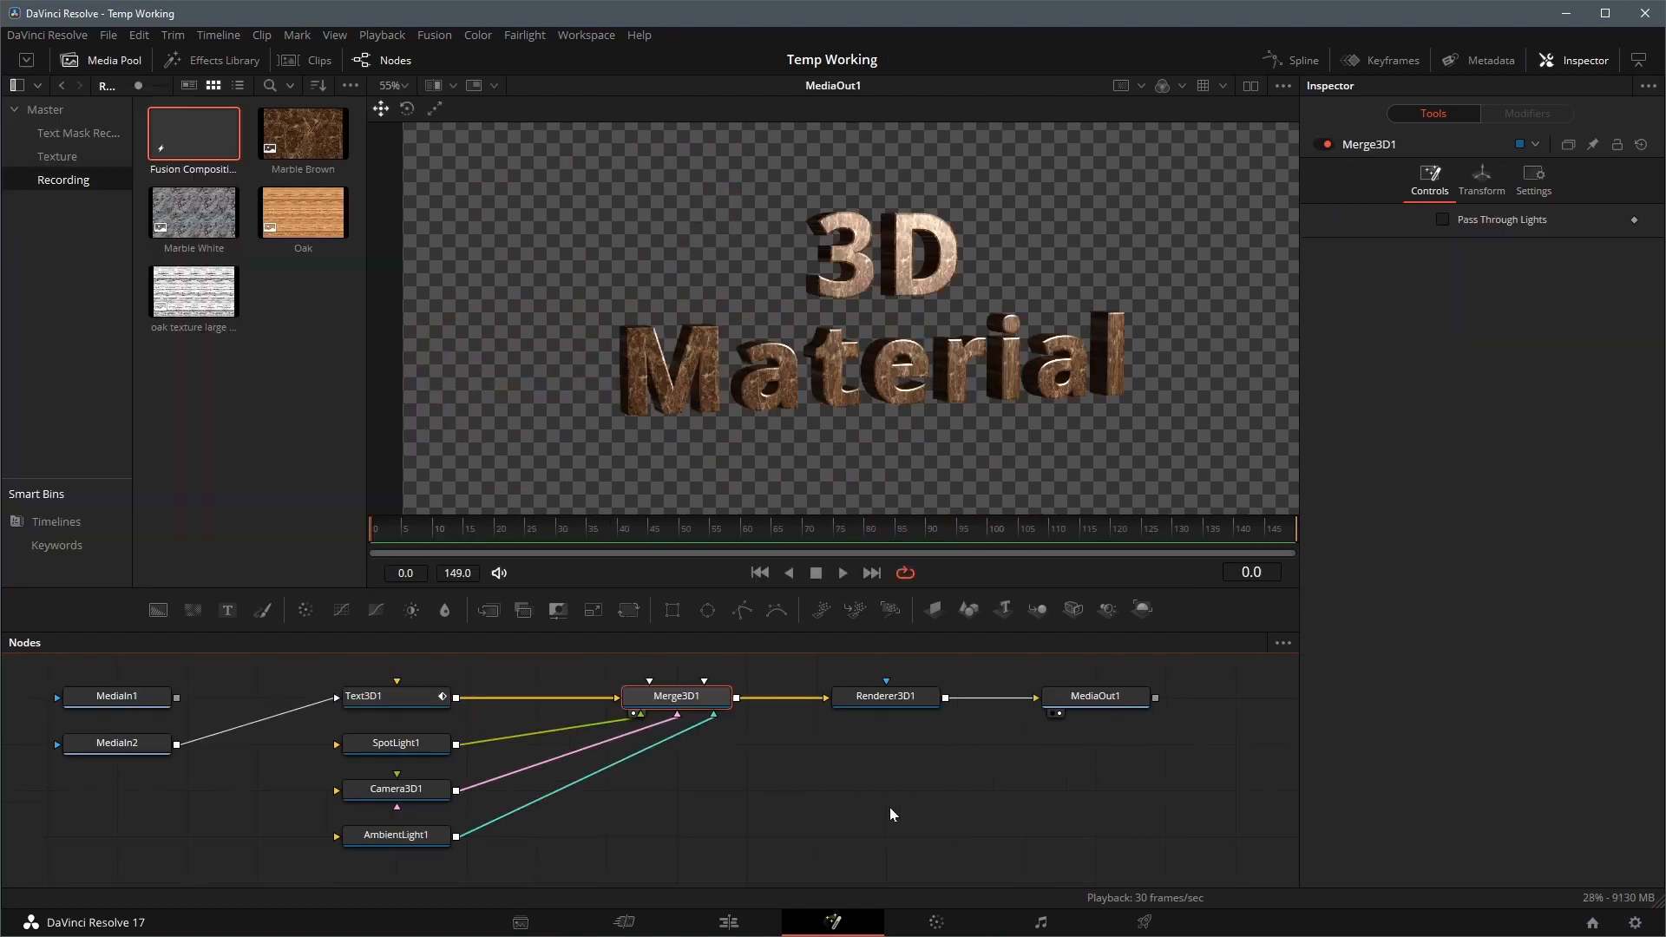
pyautogui.moveTo(969, 609)
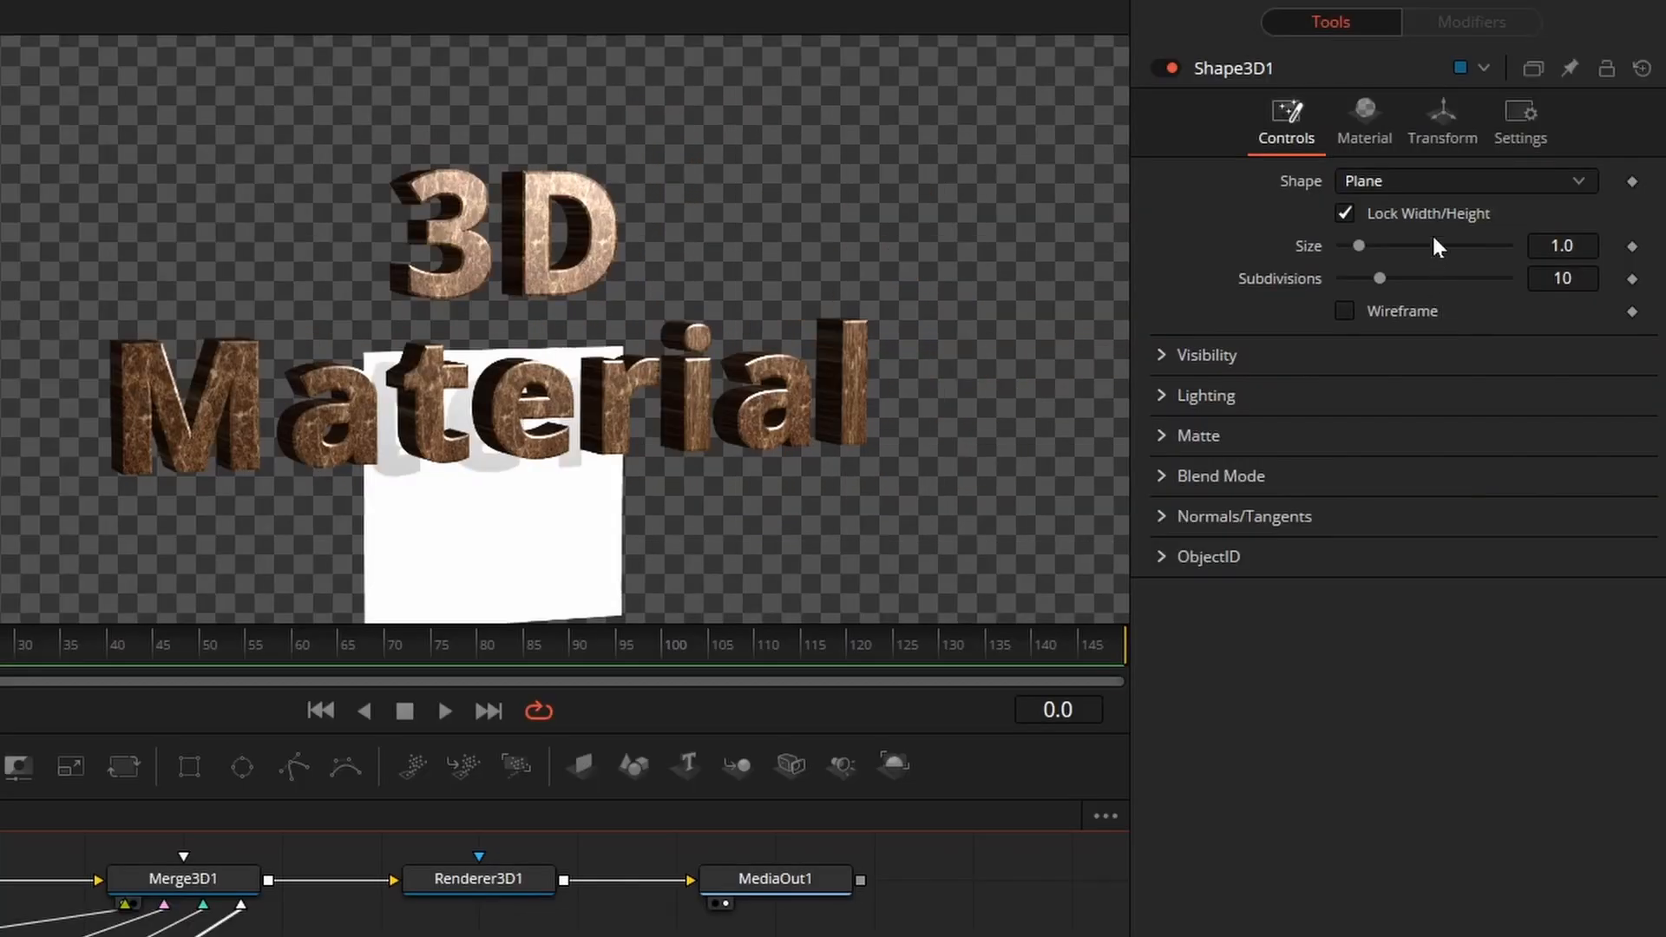
# - Make Shape3D1 a Cube with Lock Width/Height/Depth off, shaped into a flat wide slab
pyautogui.click(1465, 181)
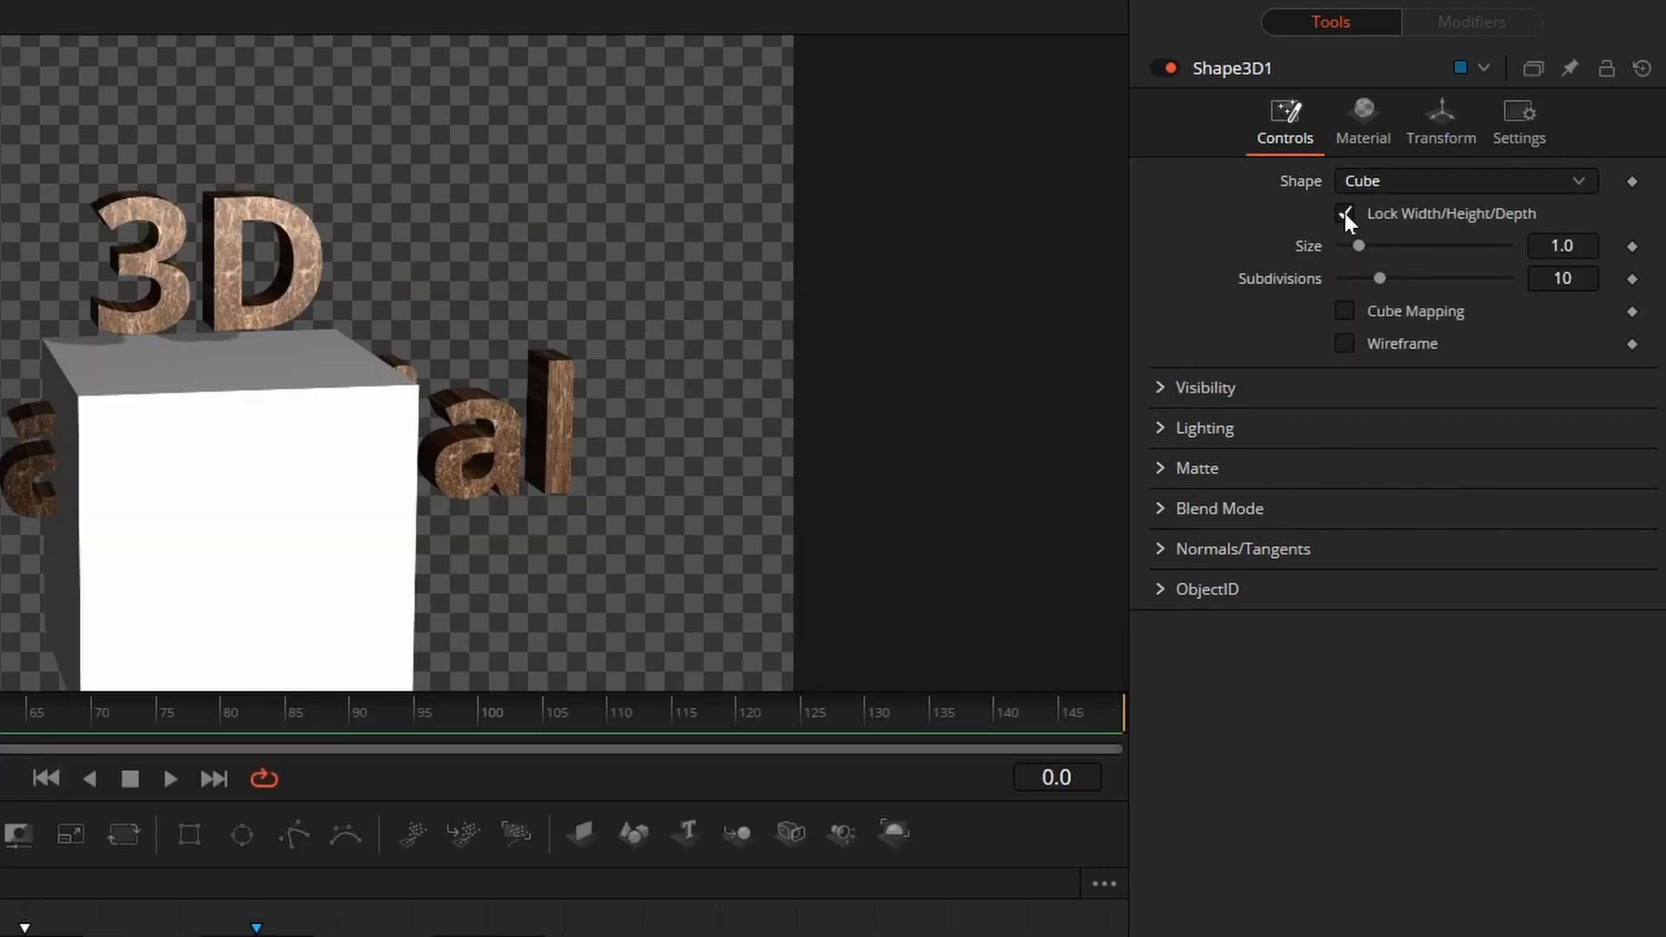
pyautogui.click(1344, 213)
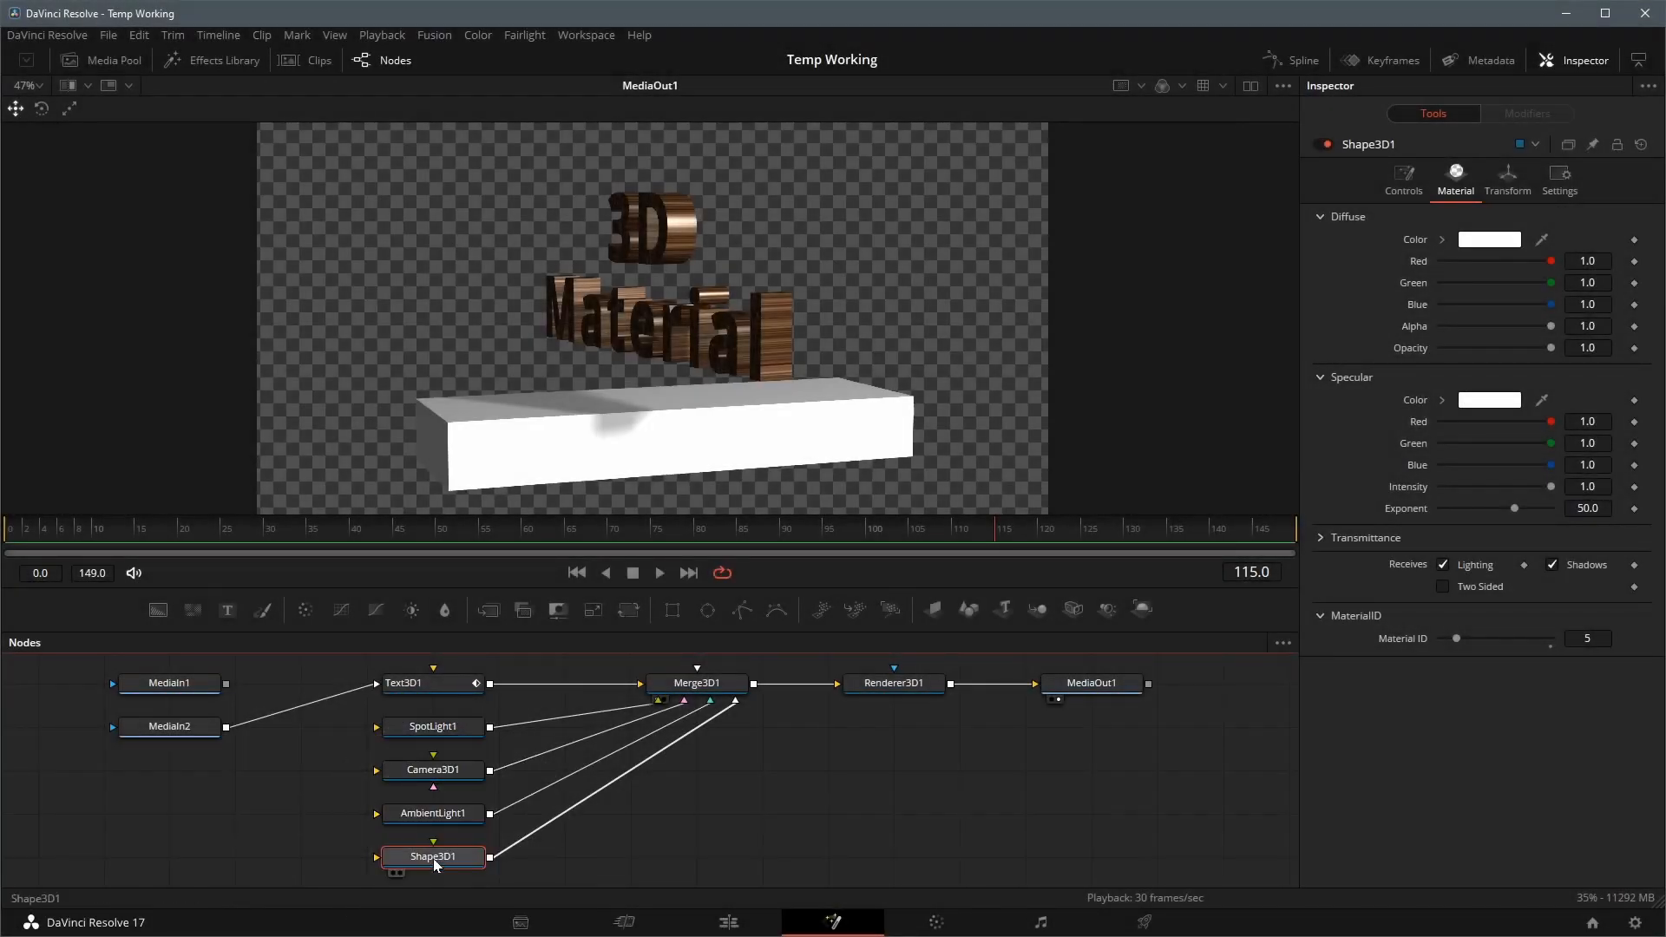
# - Bring the Oak clip in as MediaIn3 feeding Shape3D1's material
pyautogui.click(111, 59)
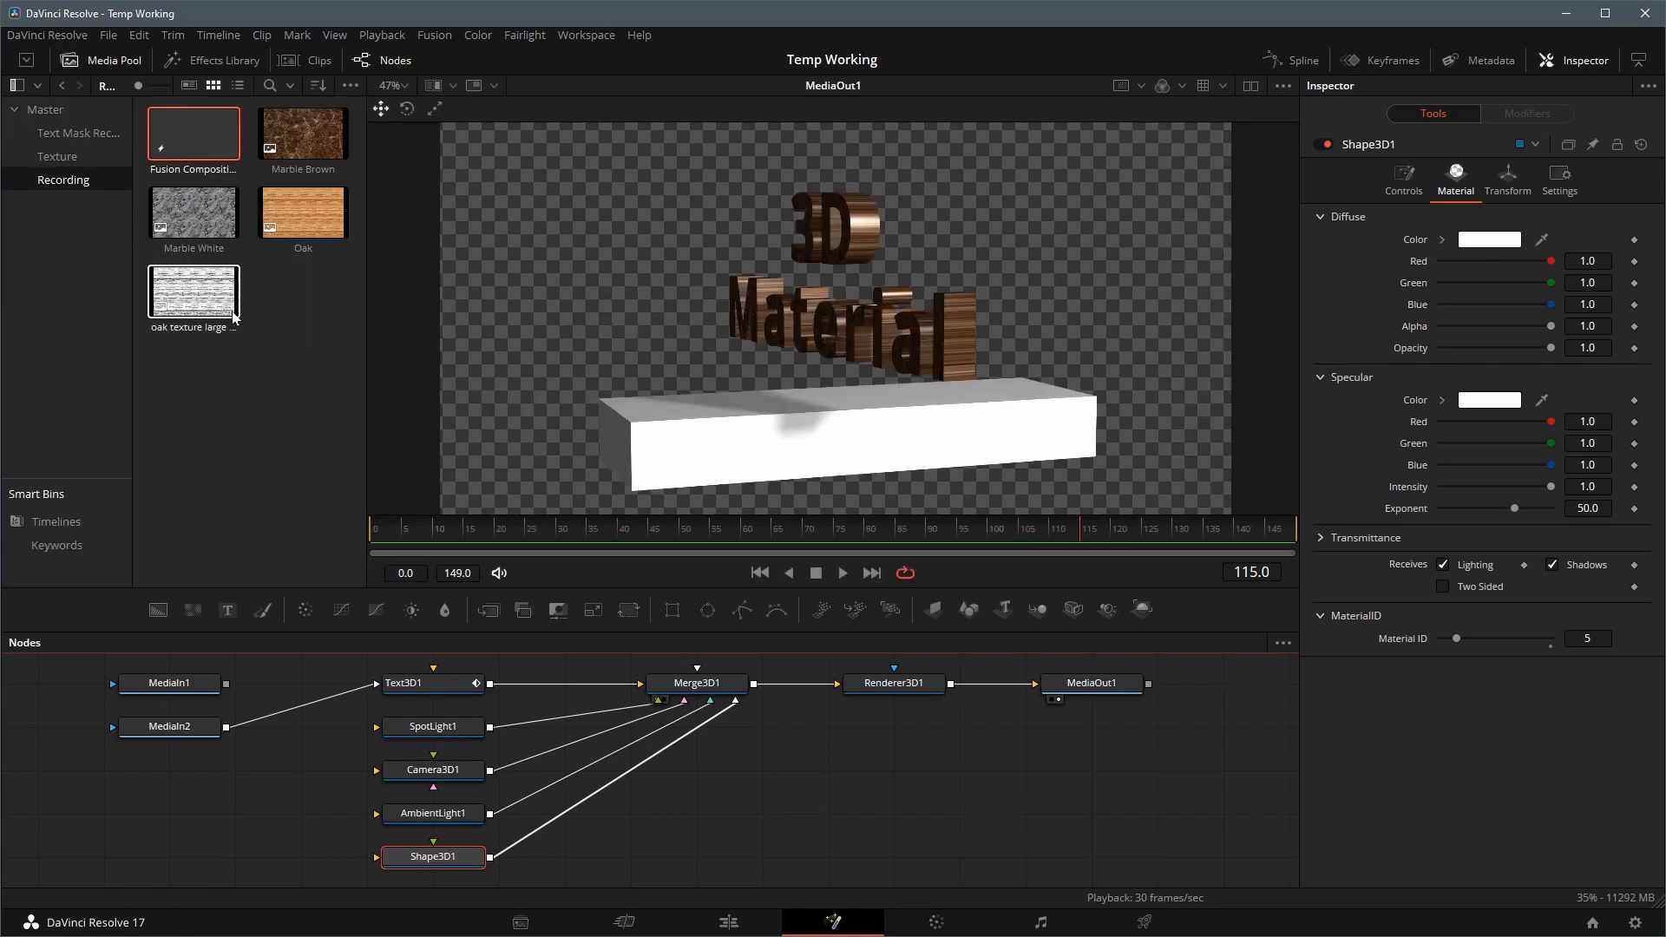
pyautogui.moveTo(302, 212); pyautogui.dragTo(215, 754)
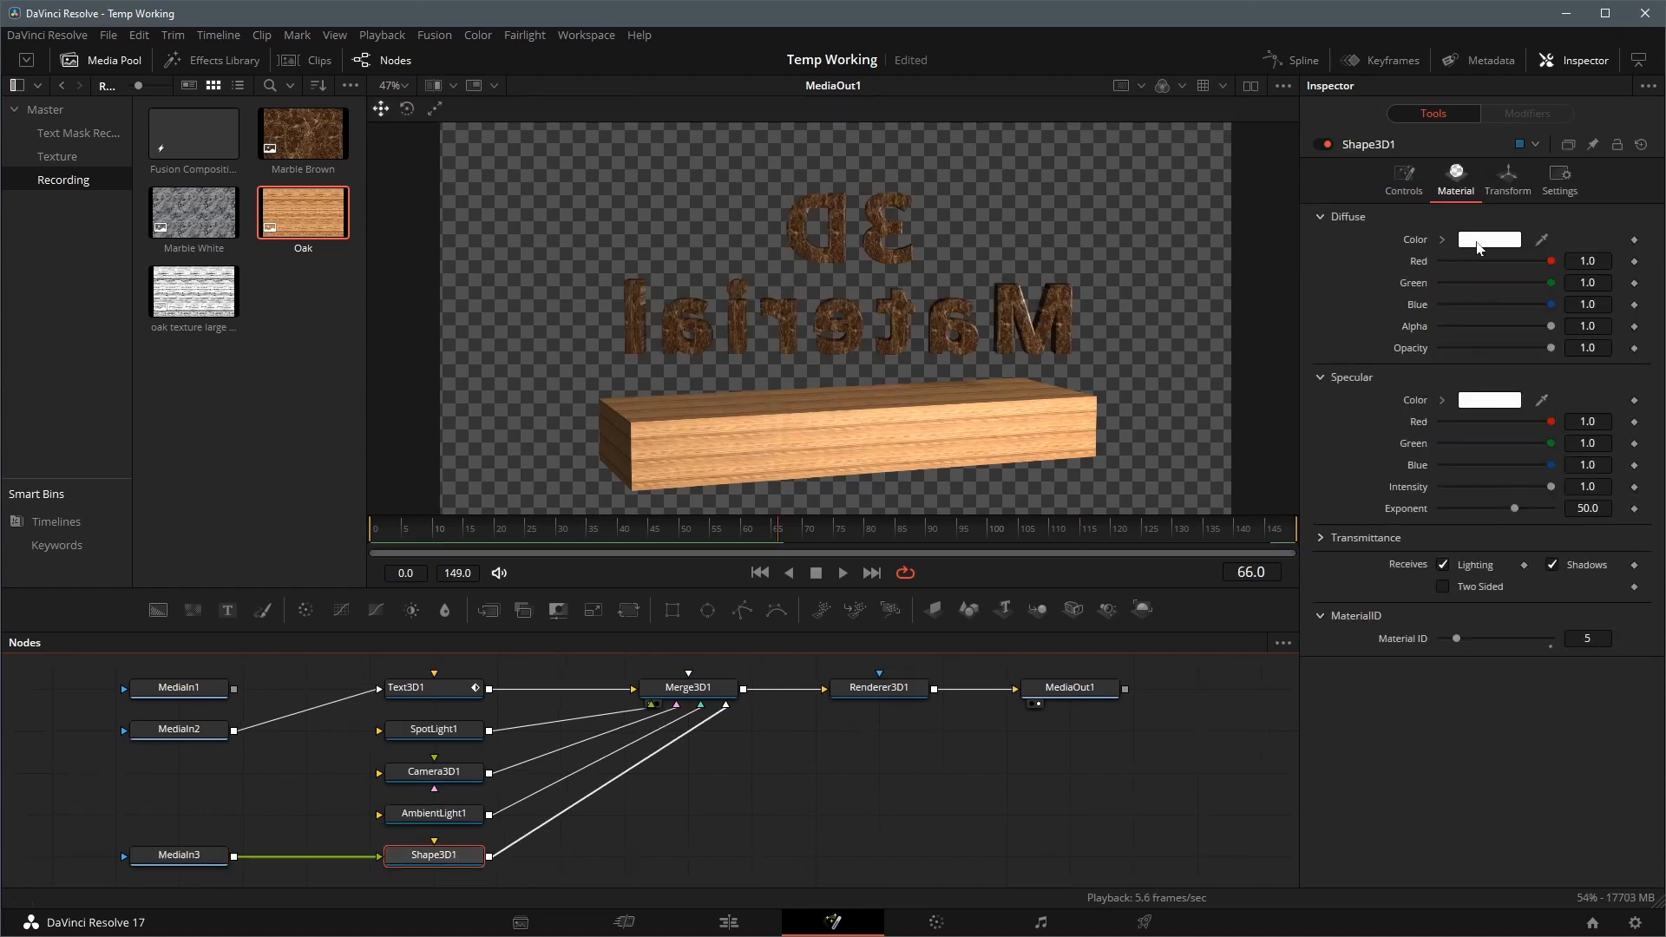
# - Tint the board's Diffuse Color orange via the colour dialog, first dark then brighter
pyautogui.click(1489, 240)
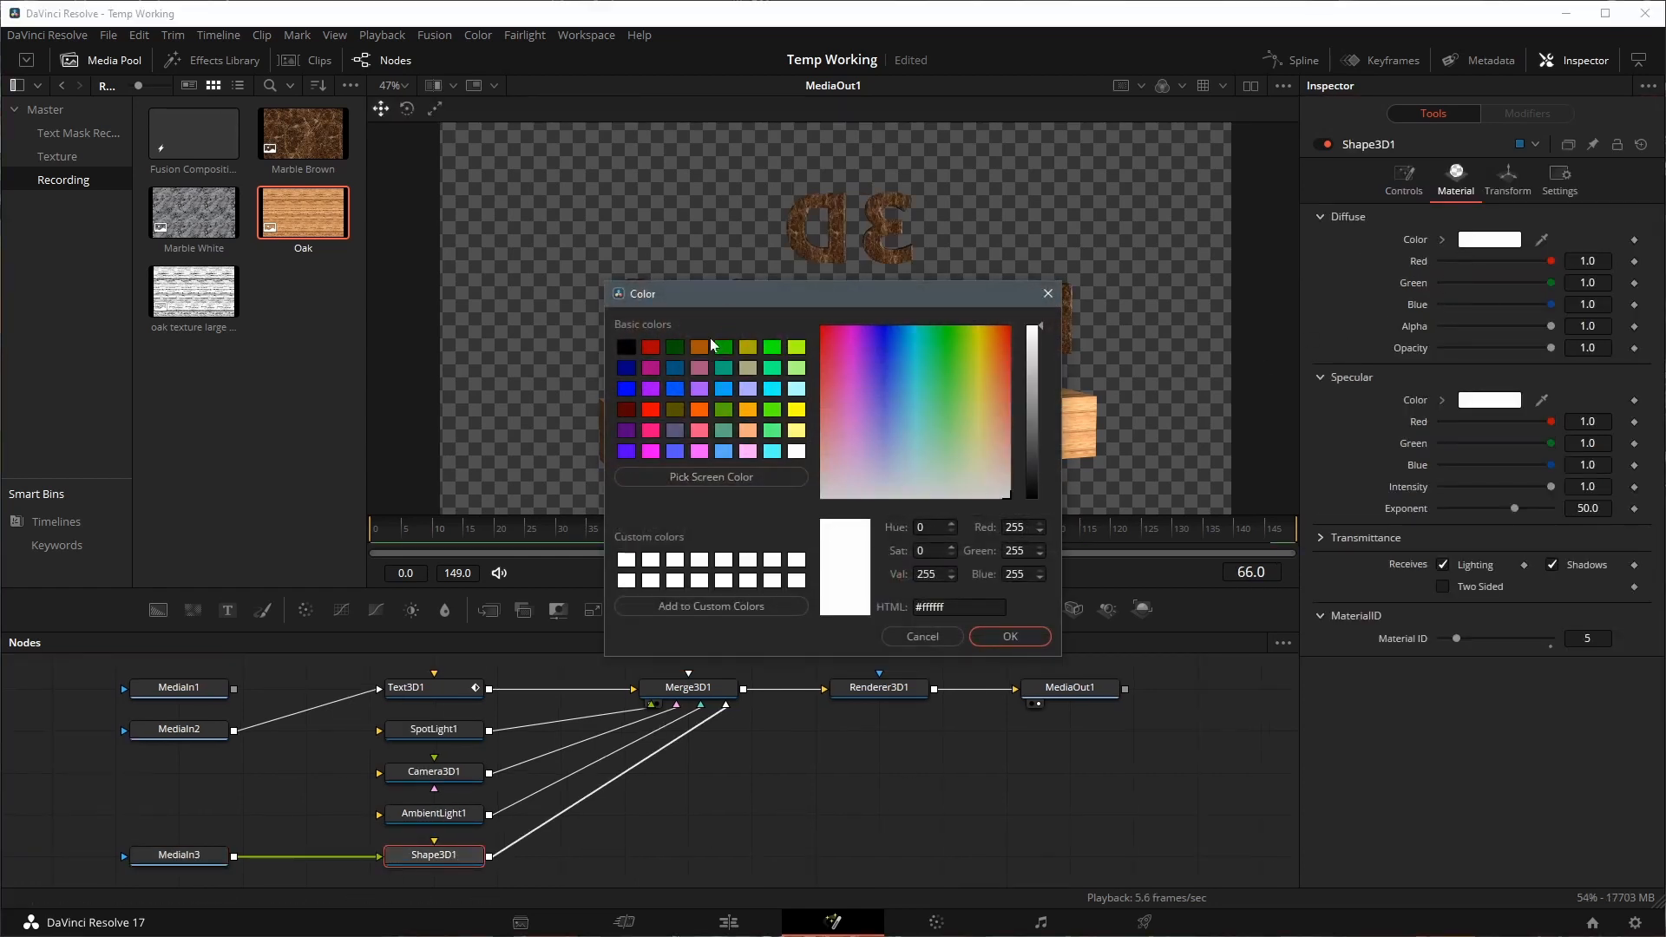
pyautogui.click(1006, 635)
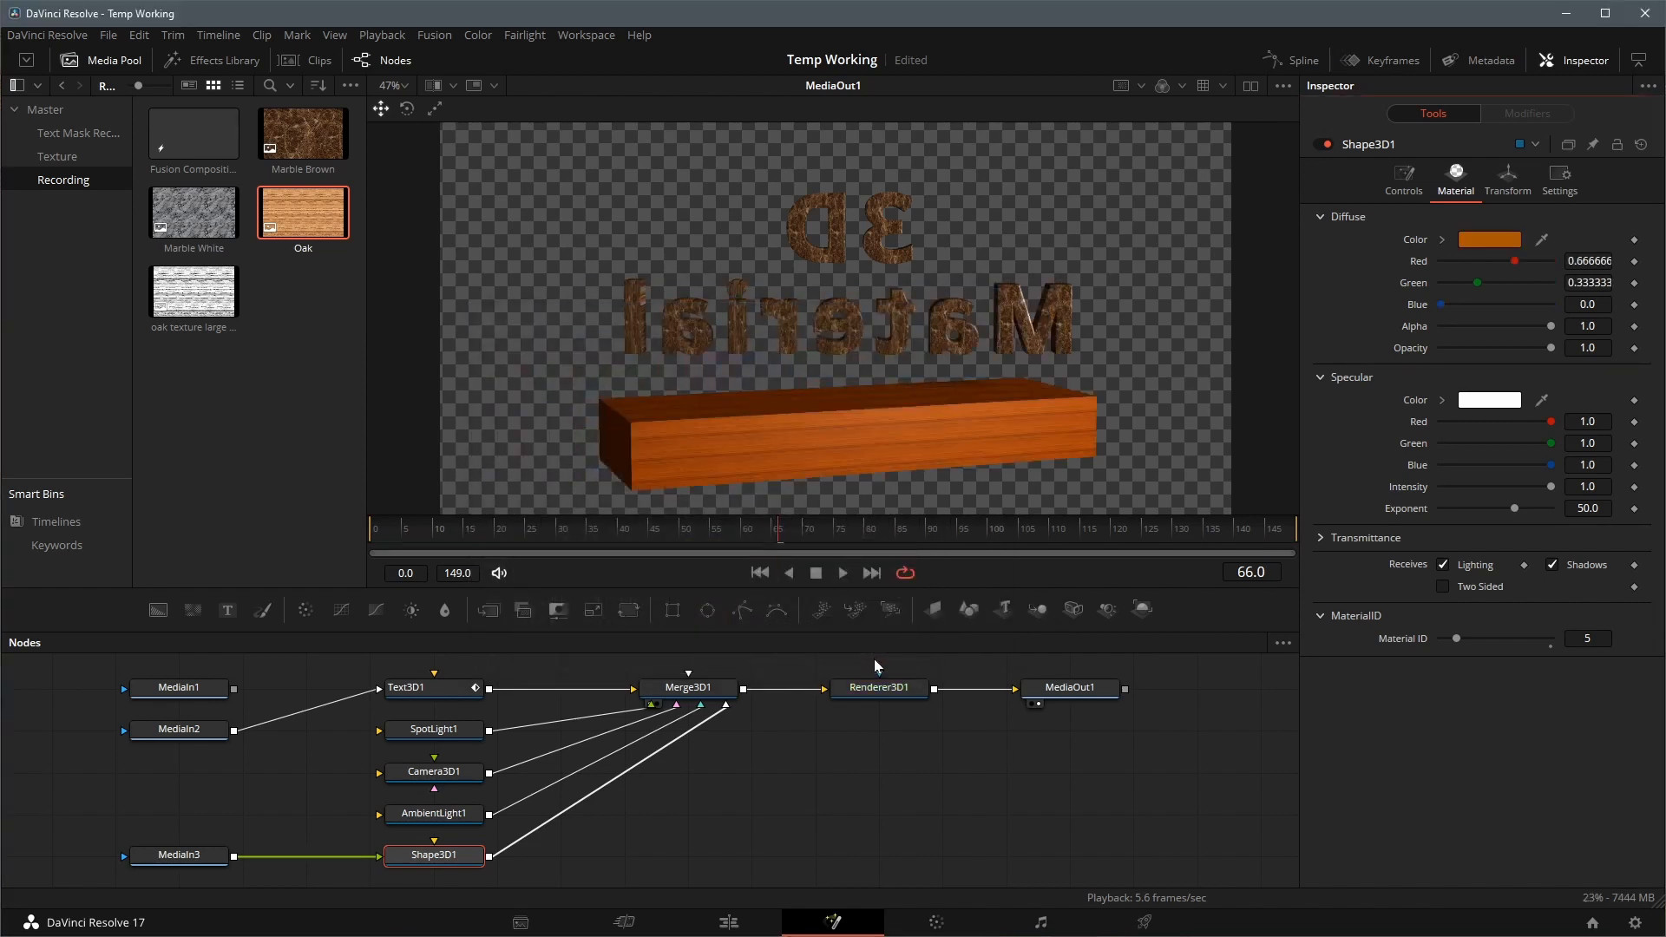
pyautogui.click(1487, 239)
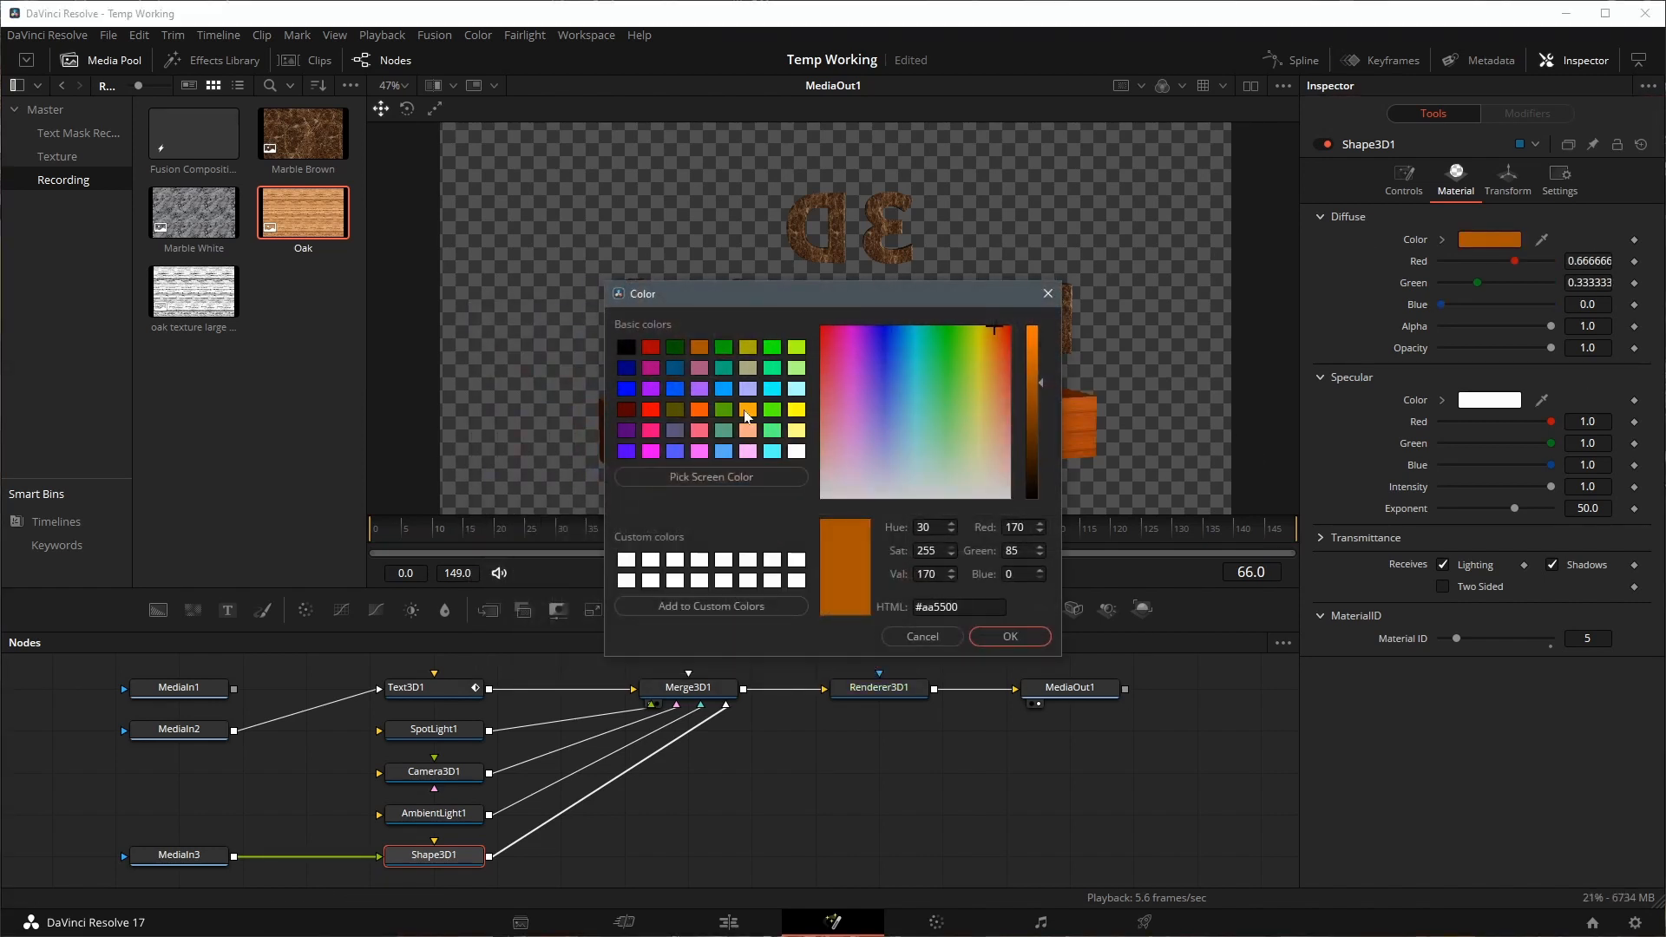
pyautogui.click(1006, 635)
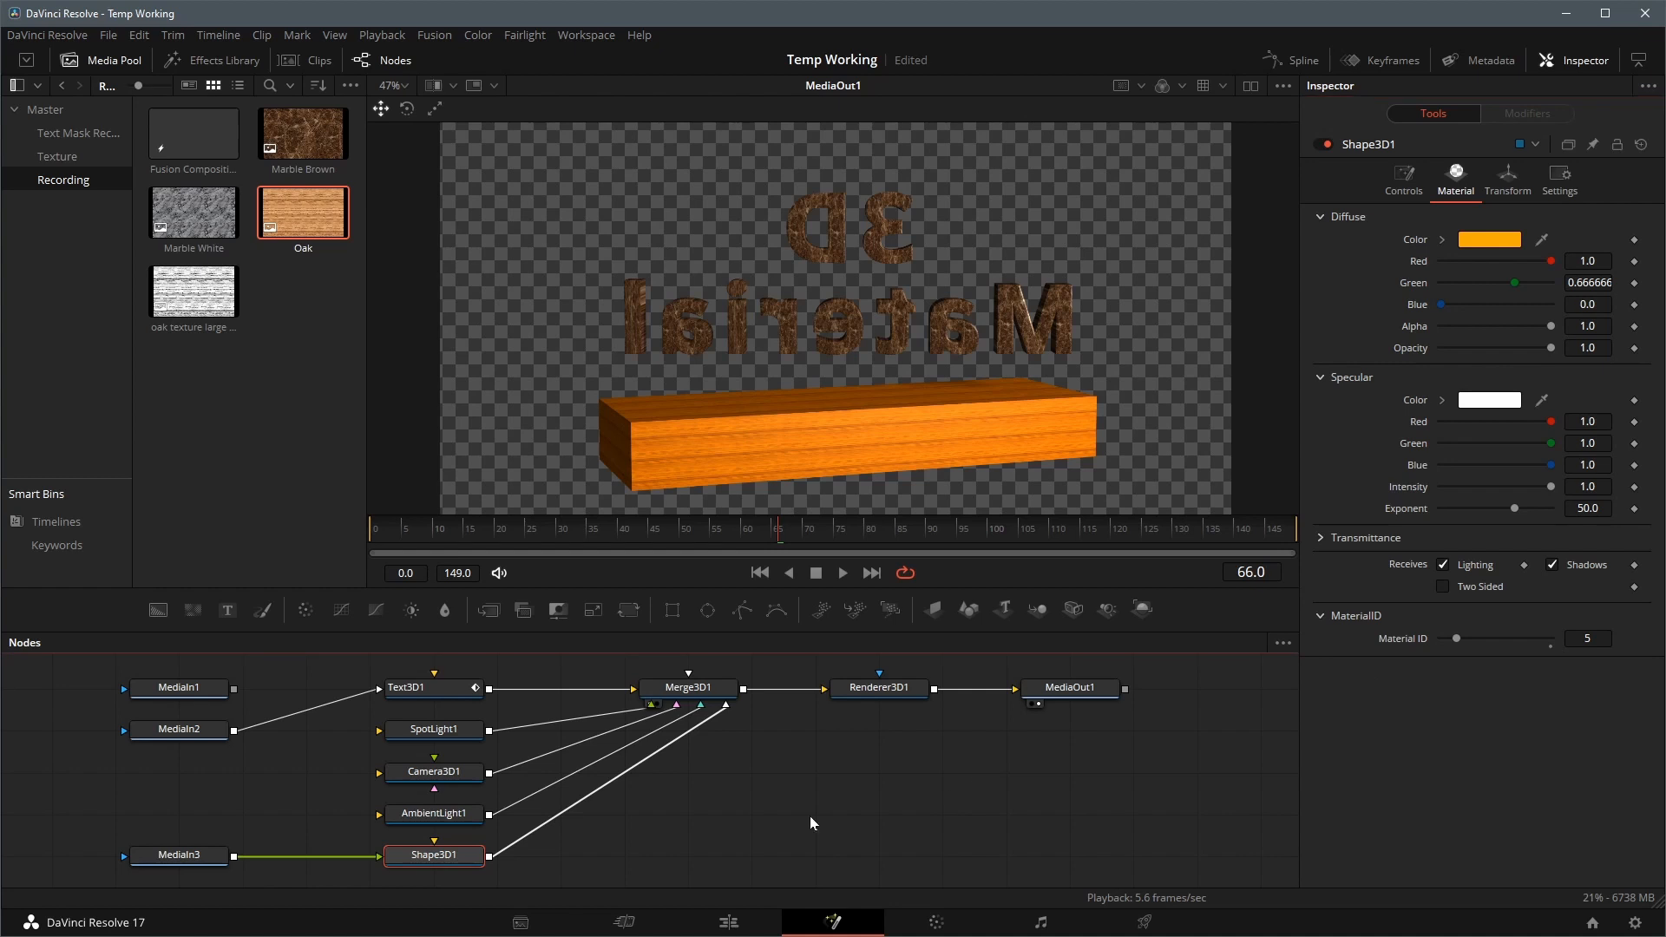
pyautogui.click(179, 854)
pyautogui.write('blin')
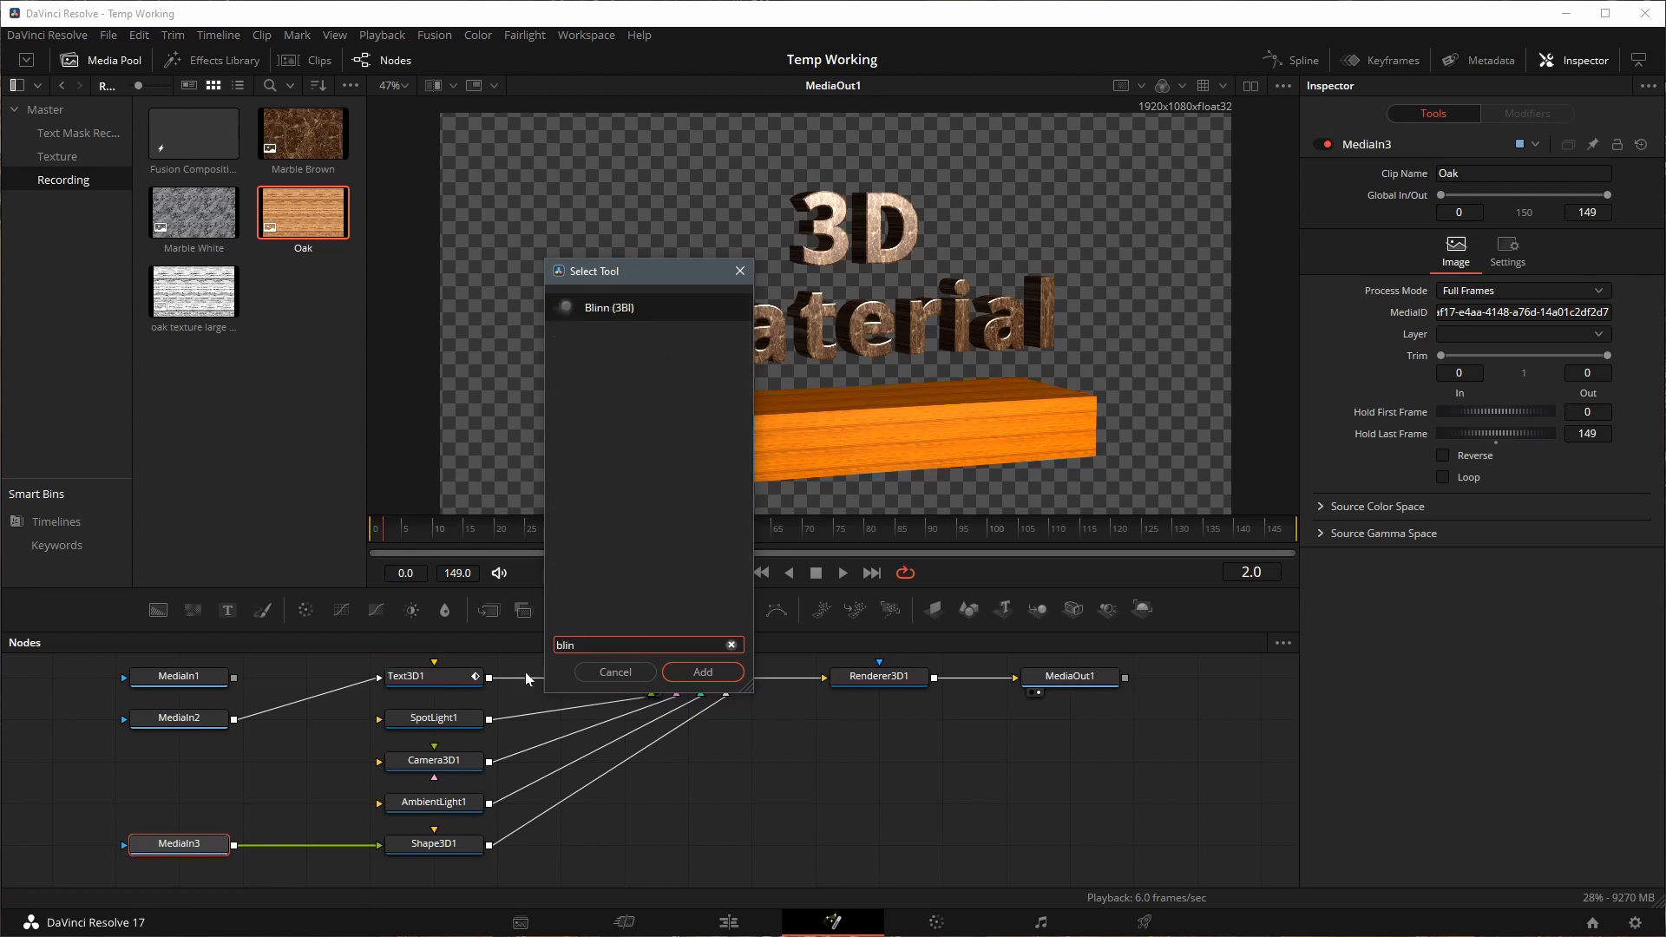
# - Add a Blinn material after the Oak texture and a BumpMap from the oak bump image into Blinn1
pyautogui.click(701, 672)
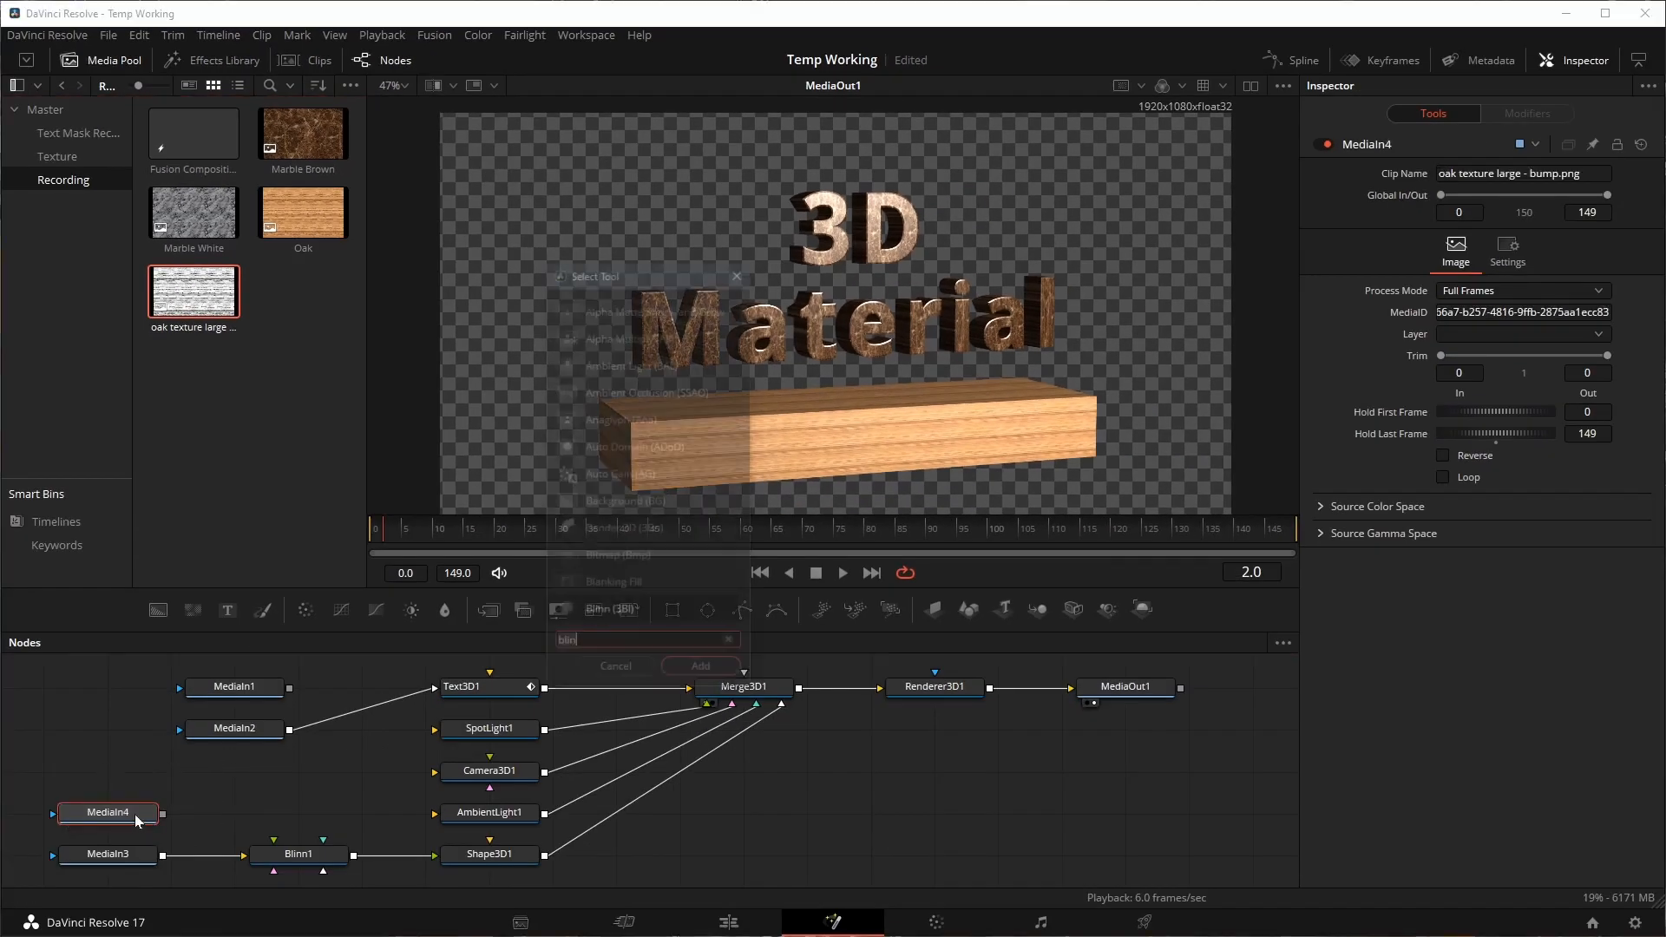
pyautogui.write('bump')
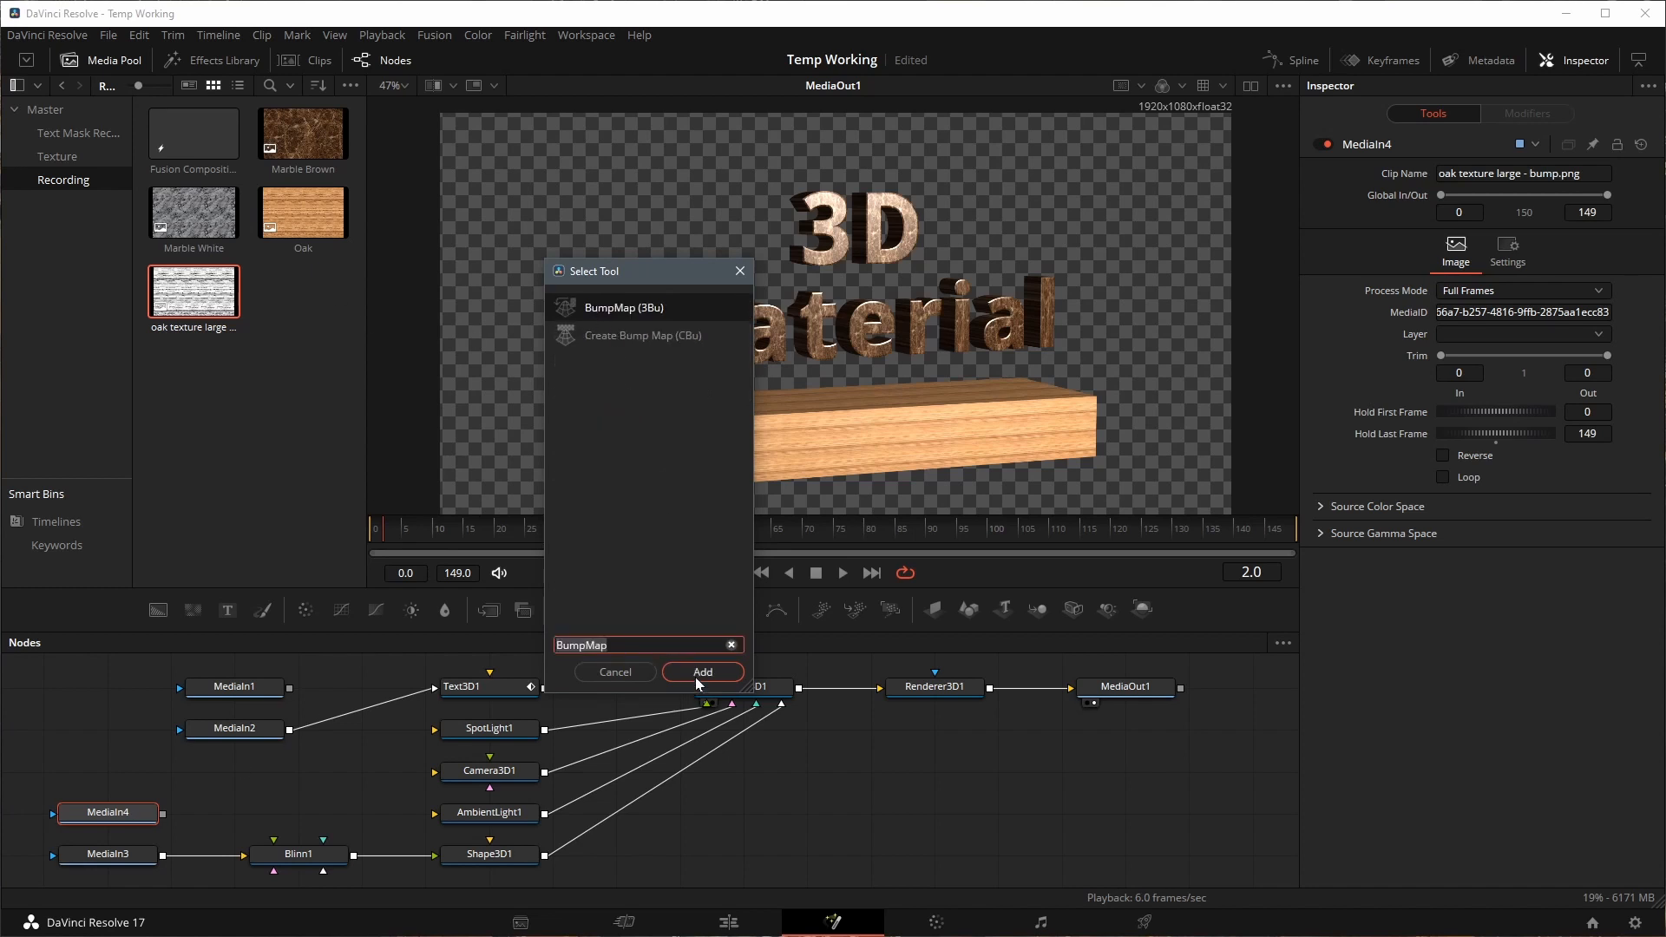
pyautogui.click(701, 672)
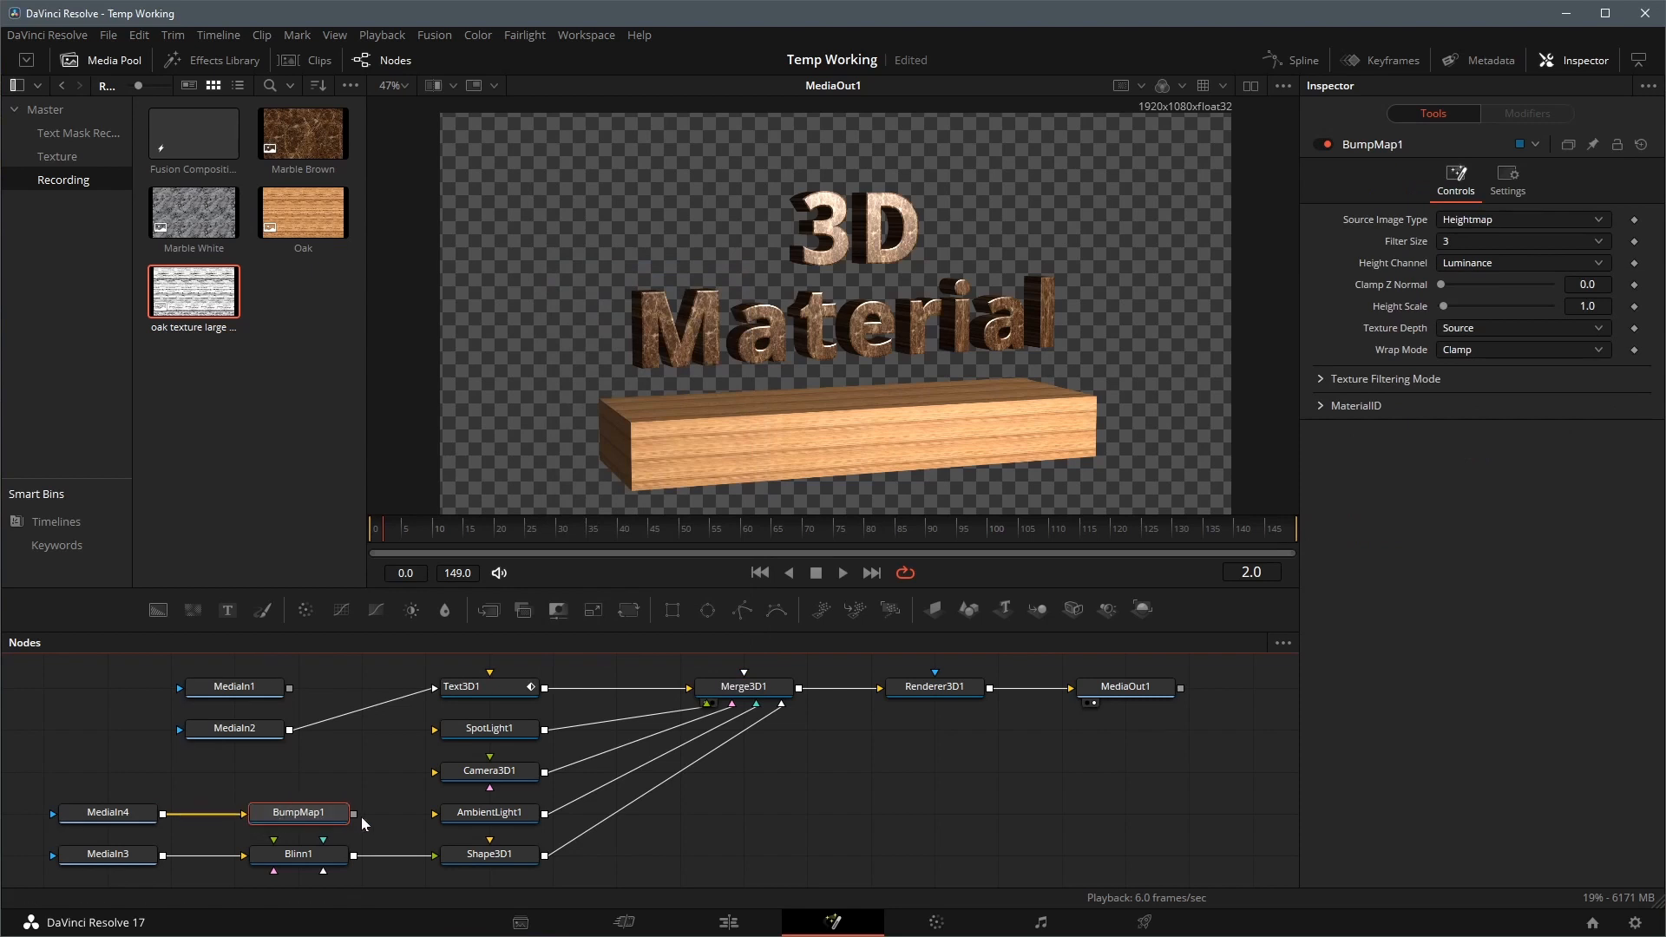
pyautogui.moveTo(356, 816)
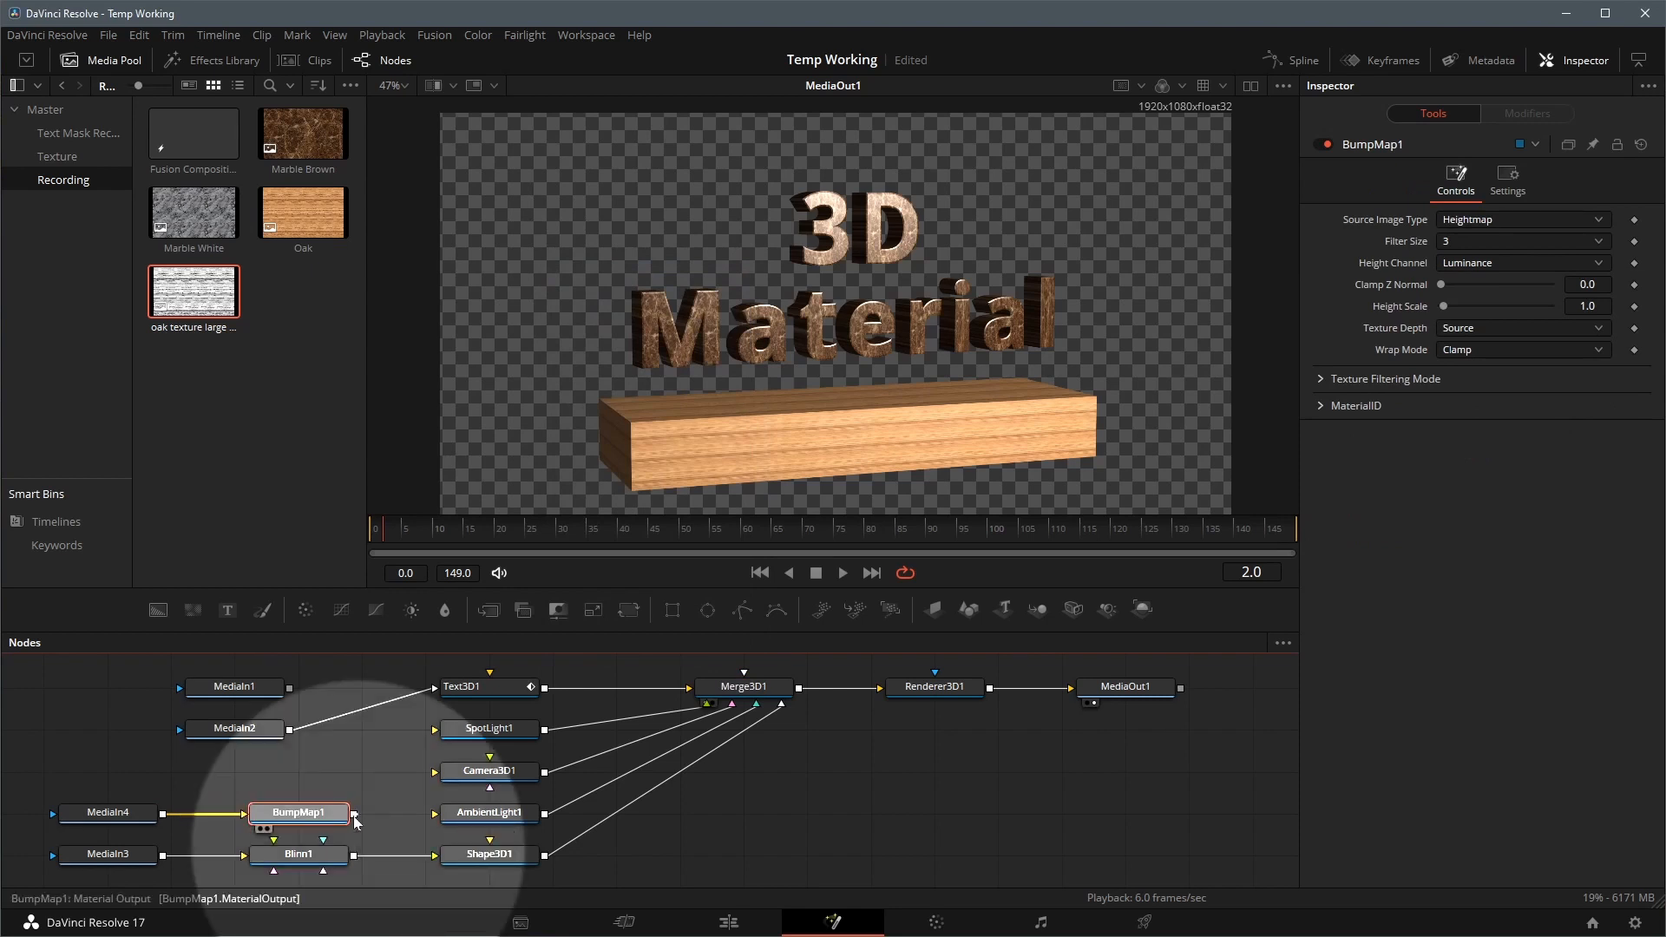
pyautogui.click(351, 816)
pyautogui.write('1.87')
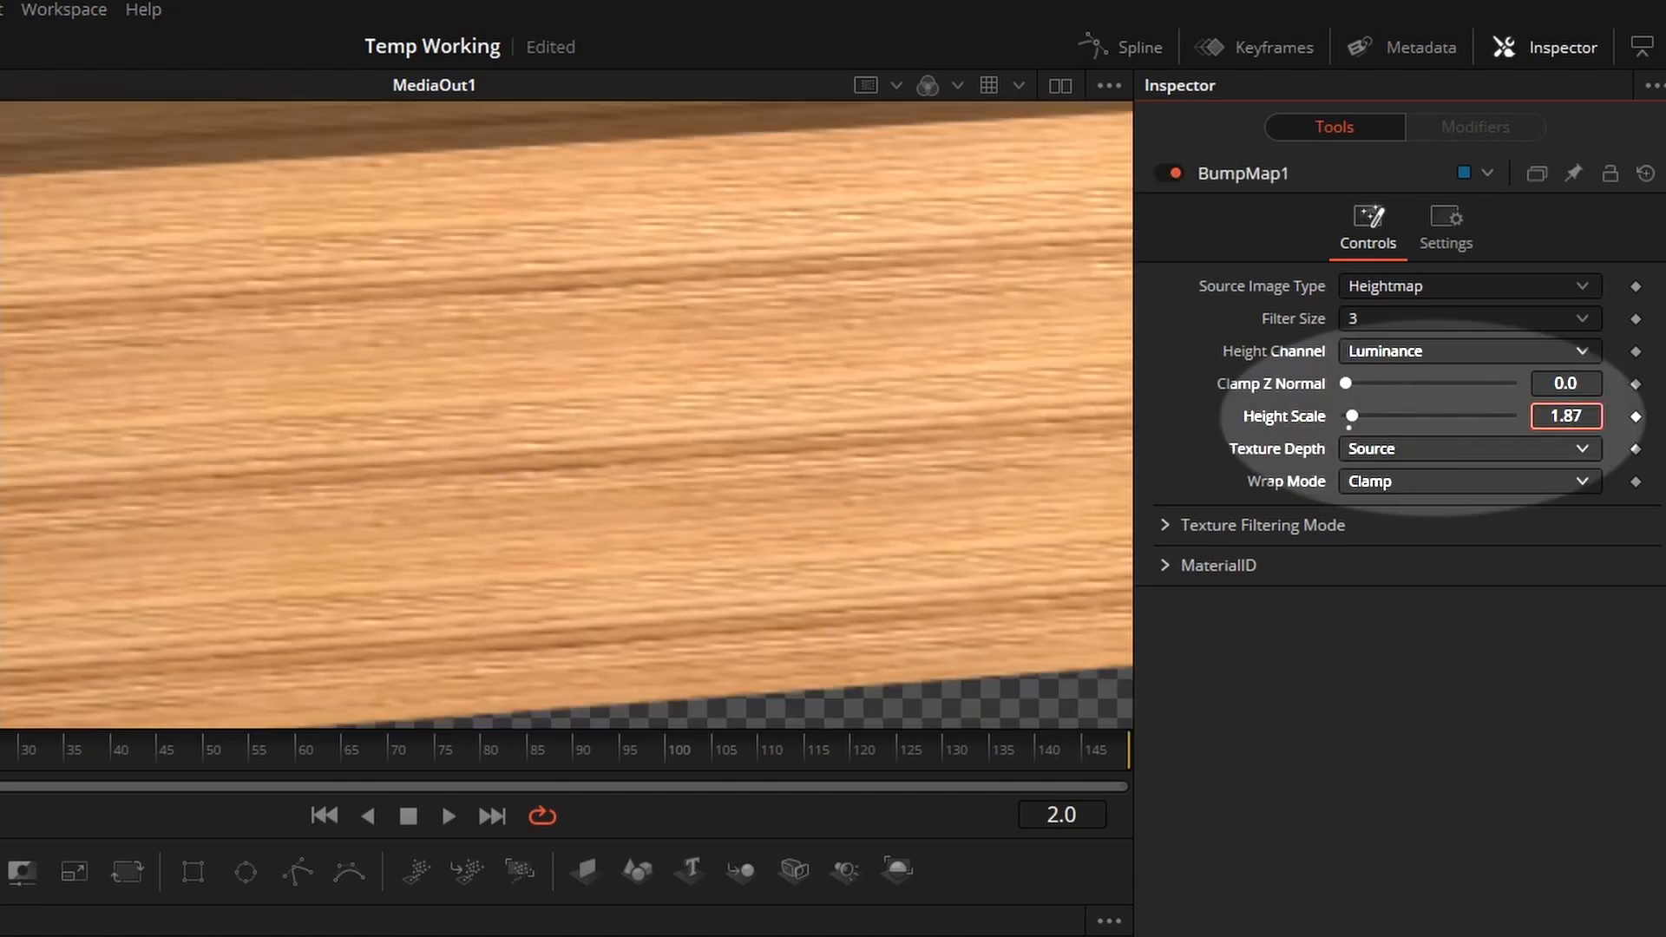
# - Raise BumpMap1 Height Scale to about 1.87 for stronger wood-grain relief
pyautogui.moveTo(1352, 415); pyautogui.dragTo(1376, 414)
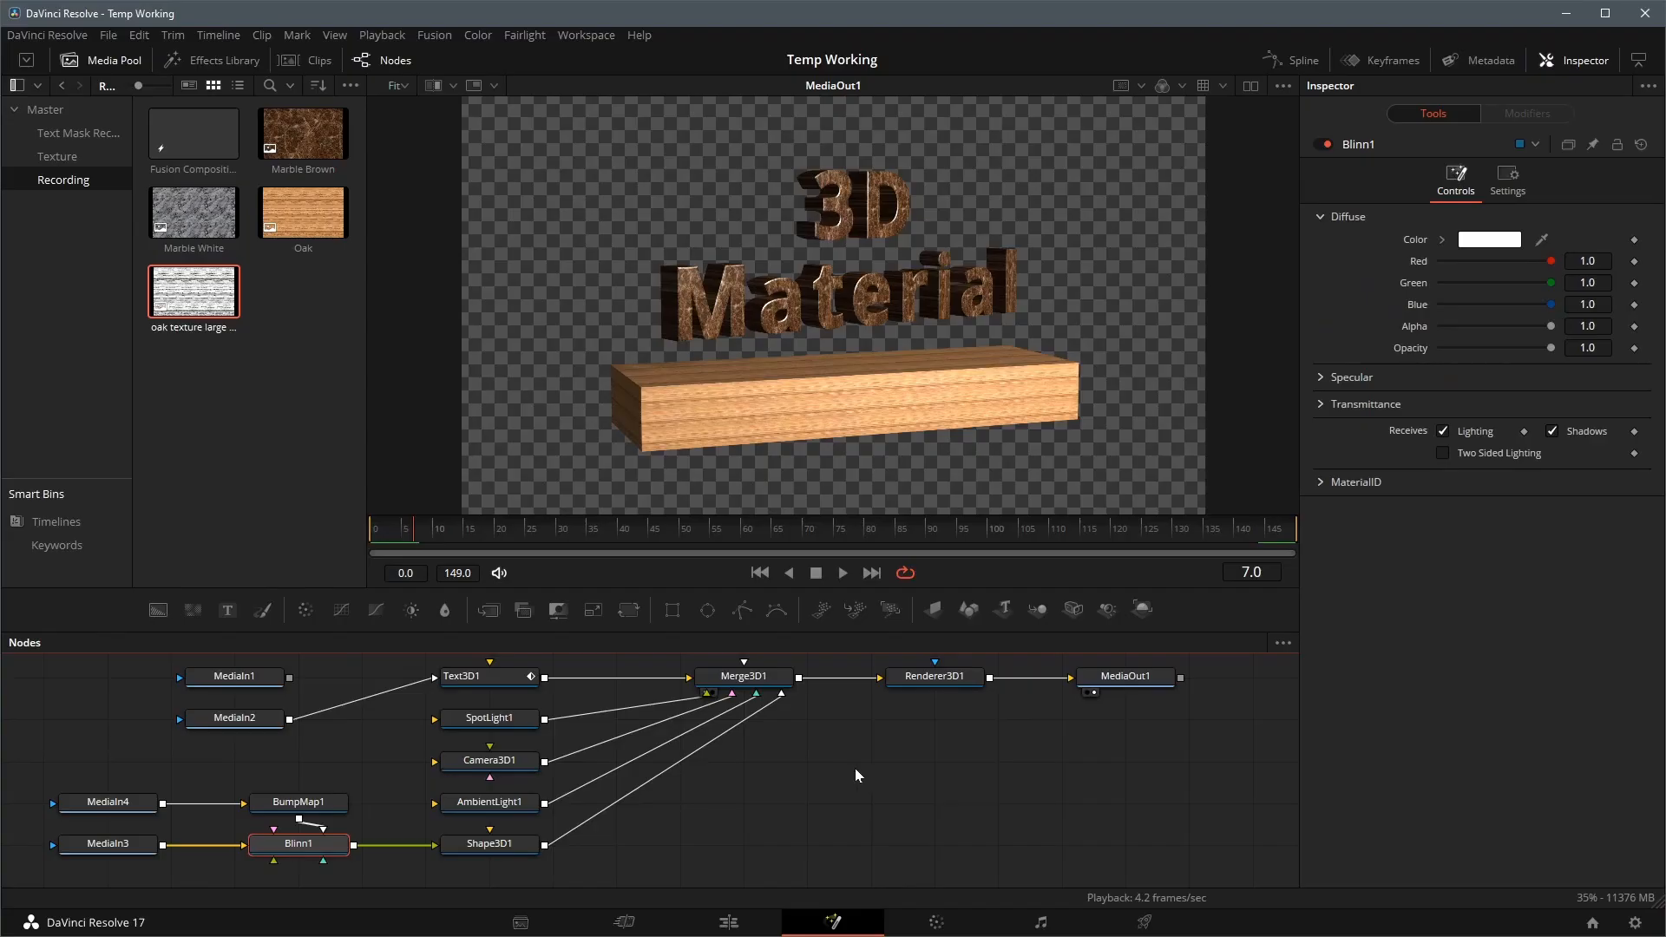
pyautogui.moveTo(1222, 763)
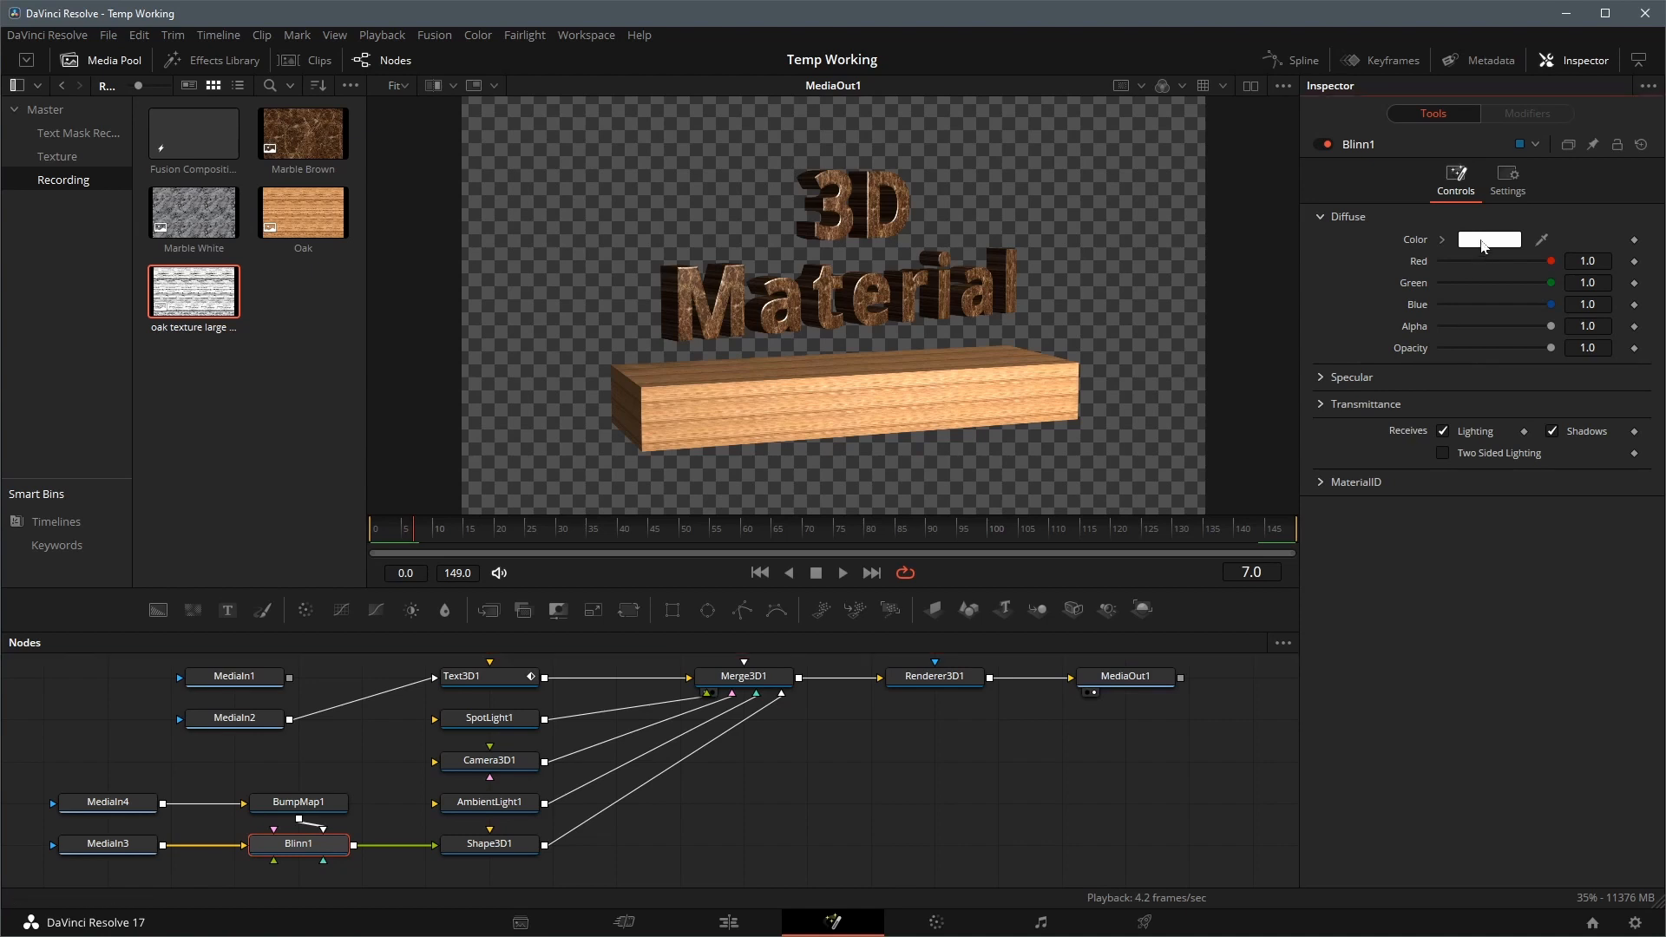
# - Set Blinn1's diffuse colour to orange (#ffaa00), tinting the oak board orange
pyautogui.click(1489, 240)
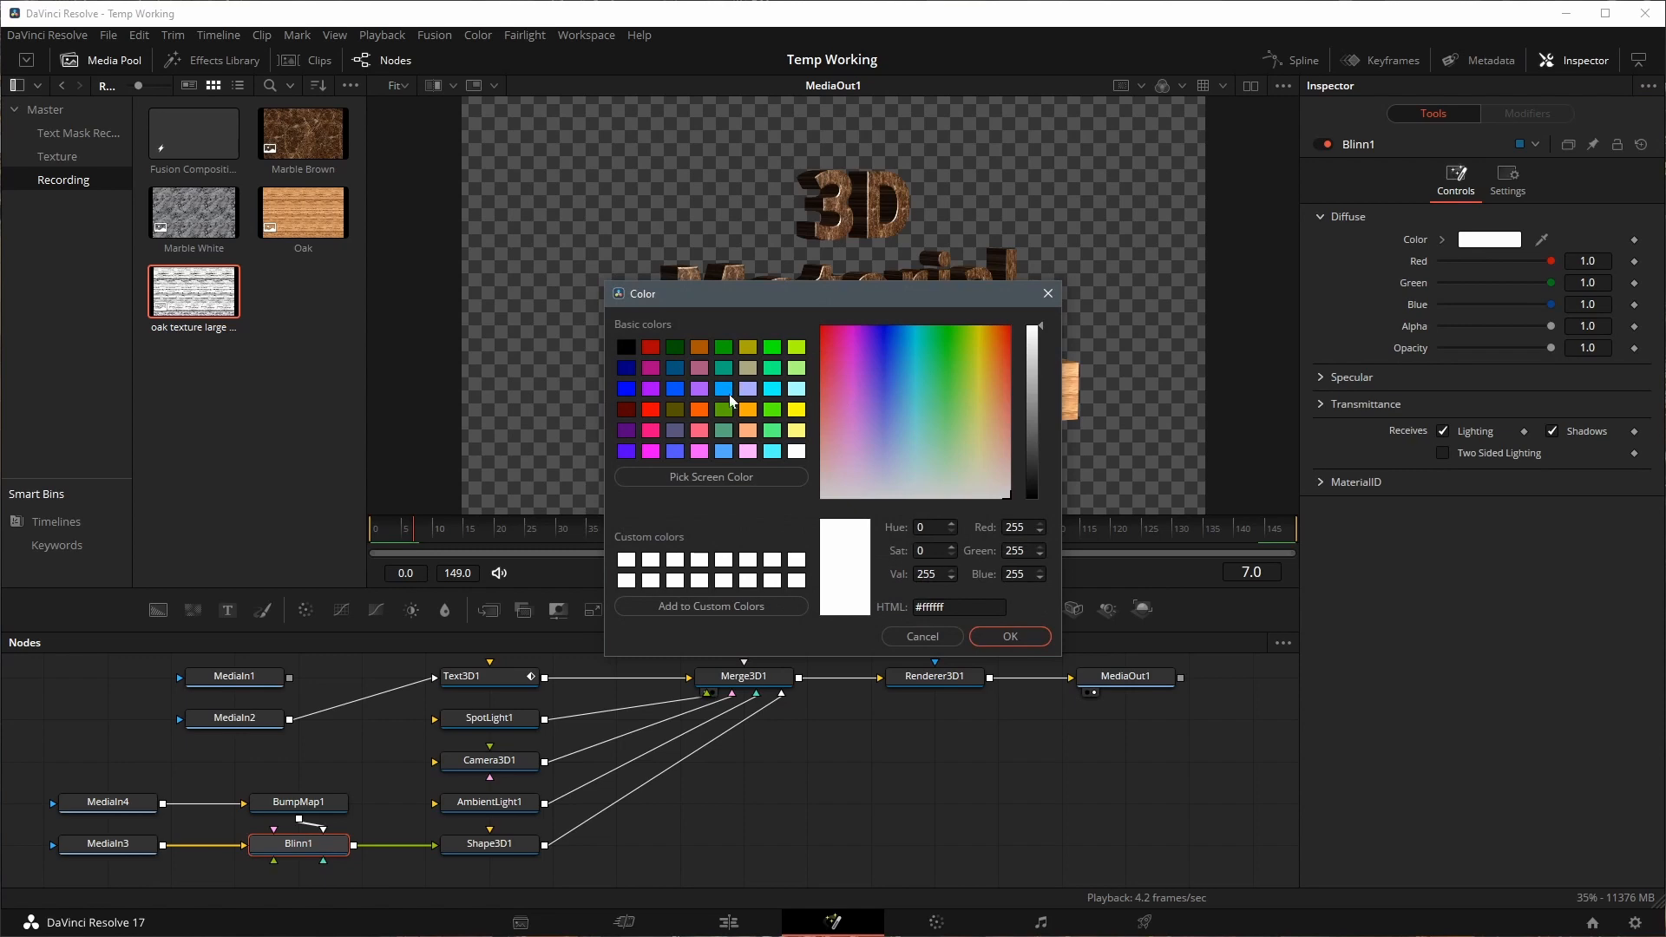
pyautogui.click(986, 330)
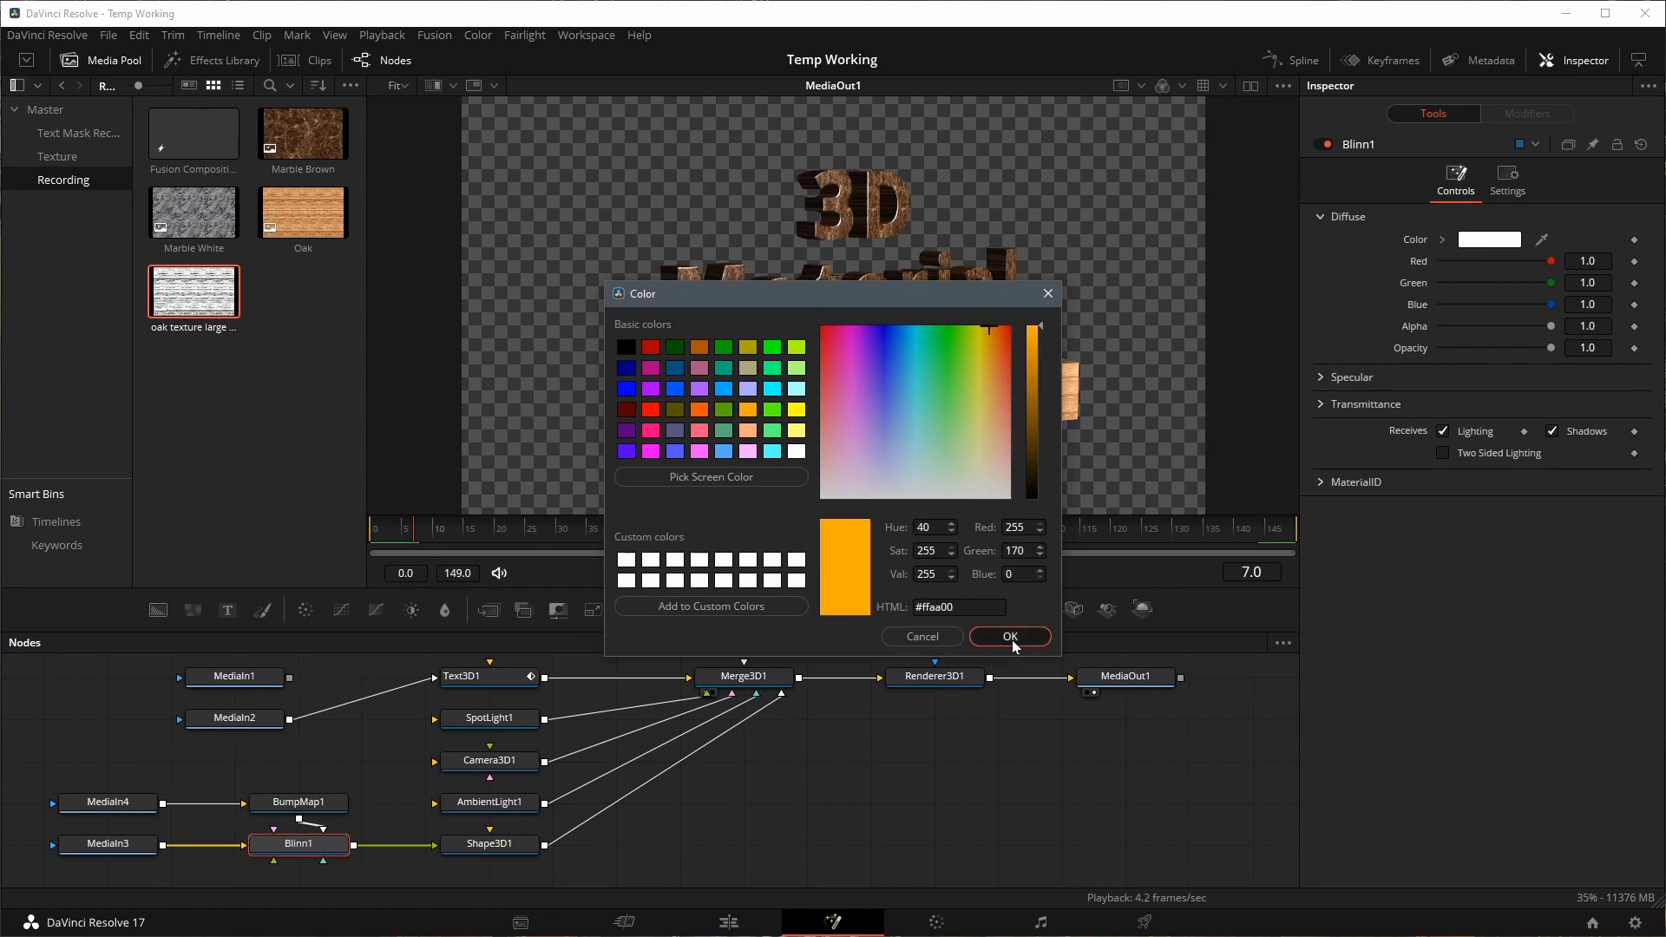
pyautogui.click(1008, 635)
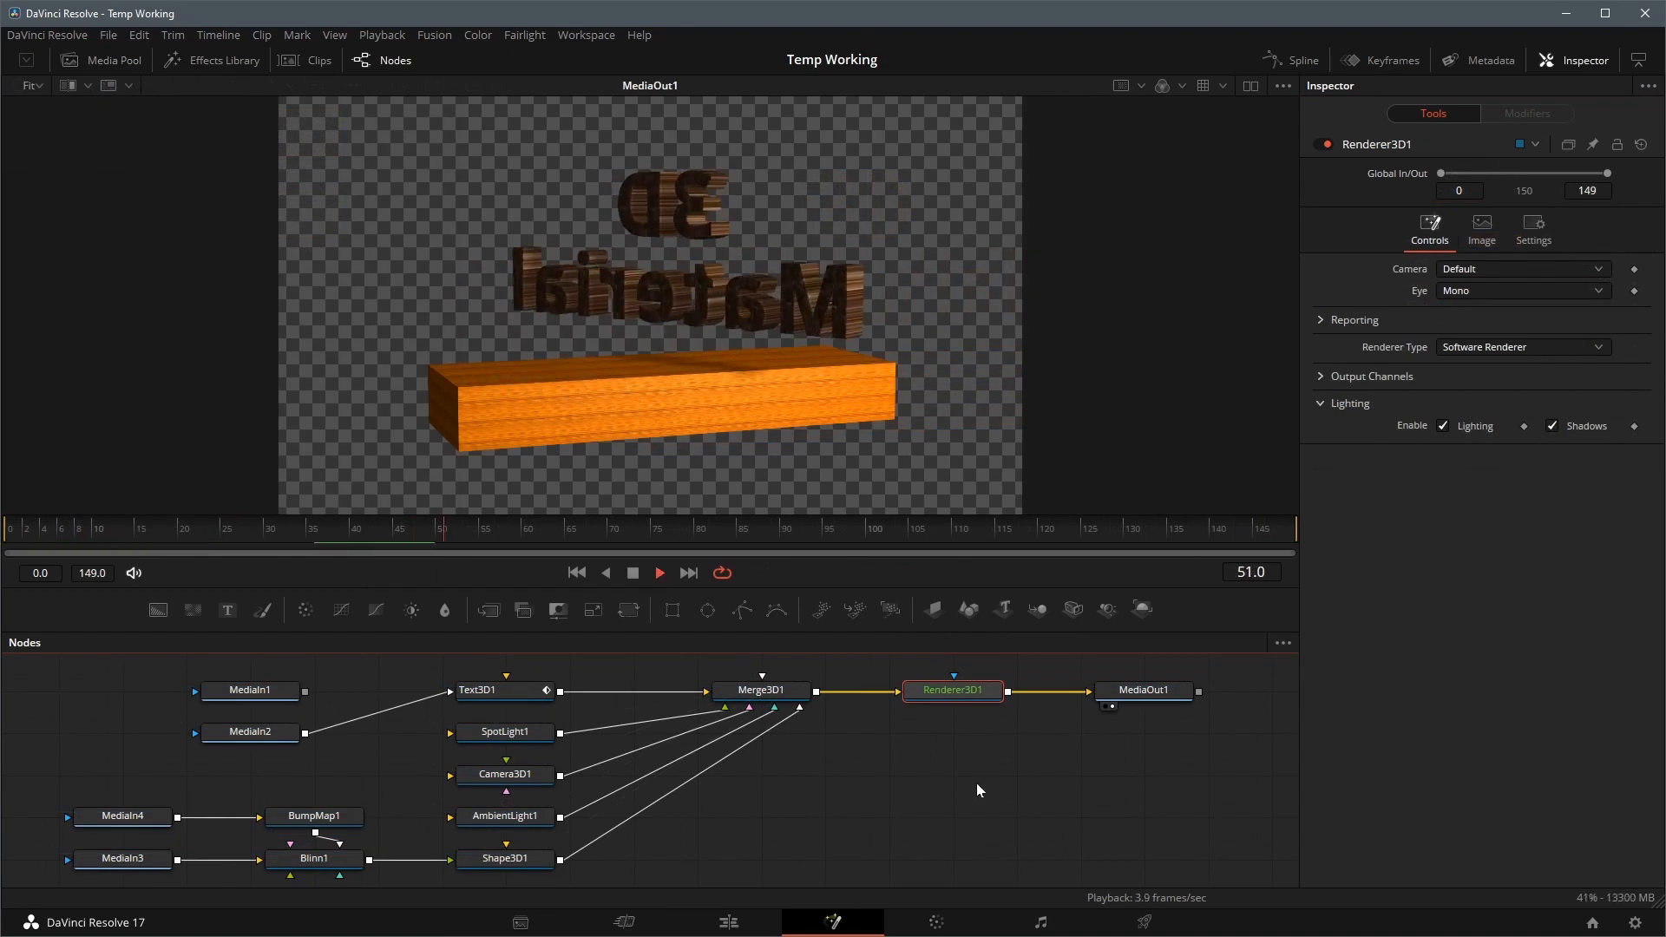
# - Play the scene with Renderer3D1 selected to watch the marble text spin above the board
pyautogui.click(971, 528)
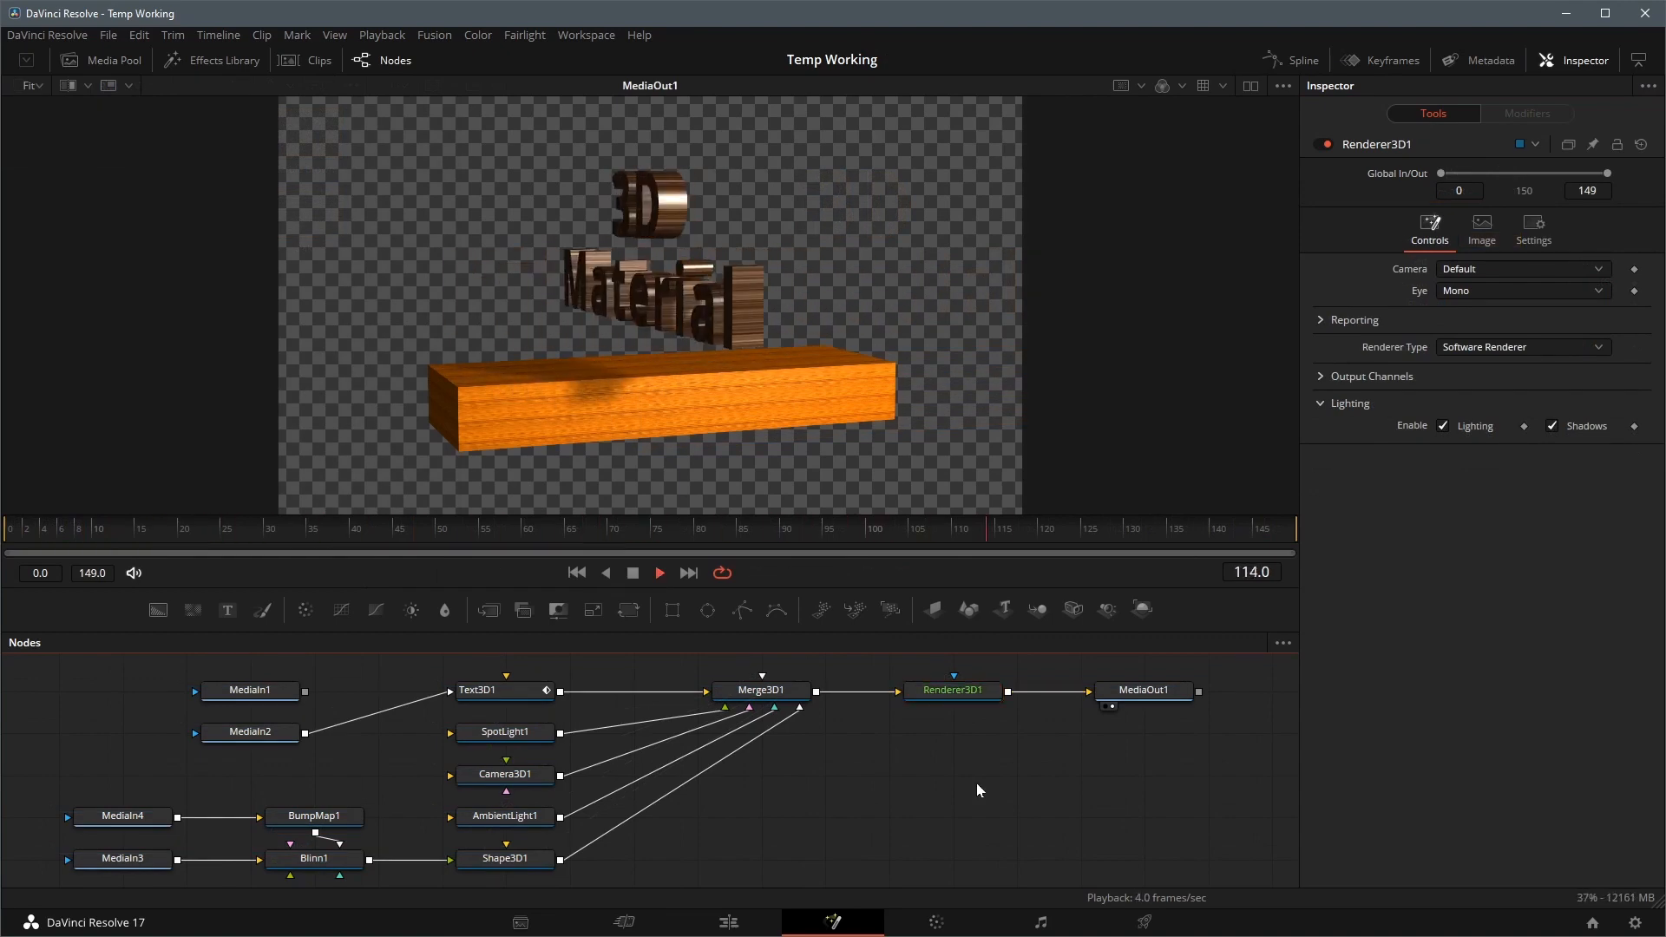